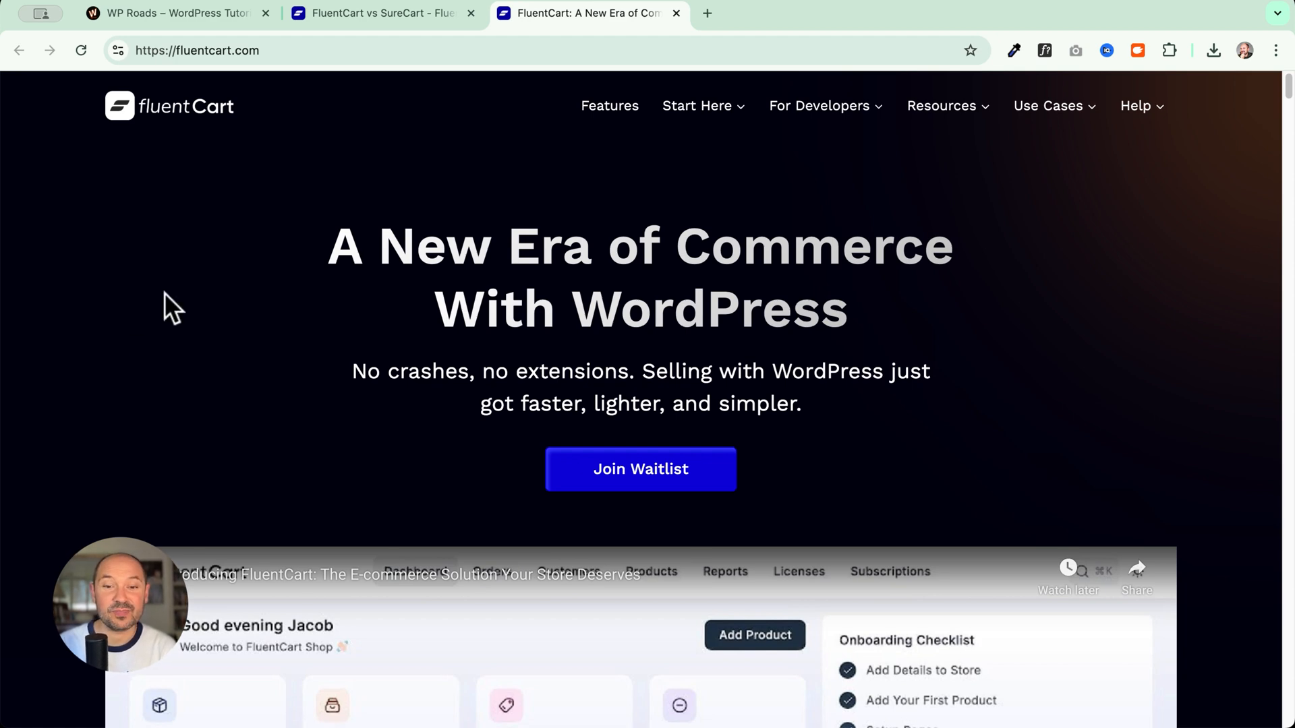
mouse_move(190, 173)
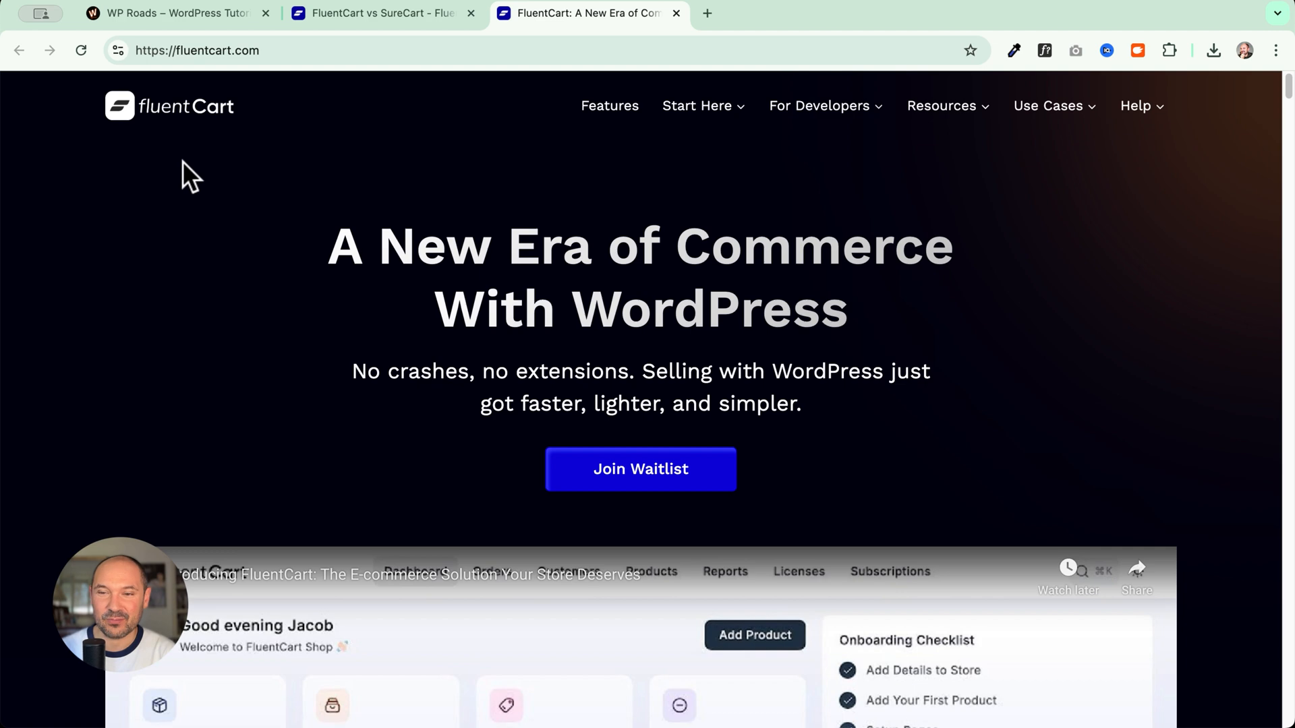
mouse_move(55, 421)
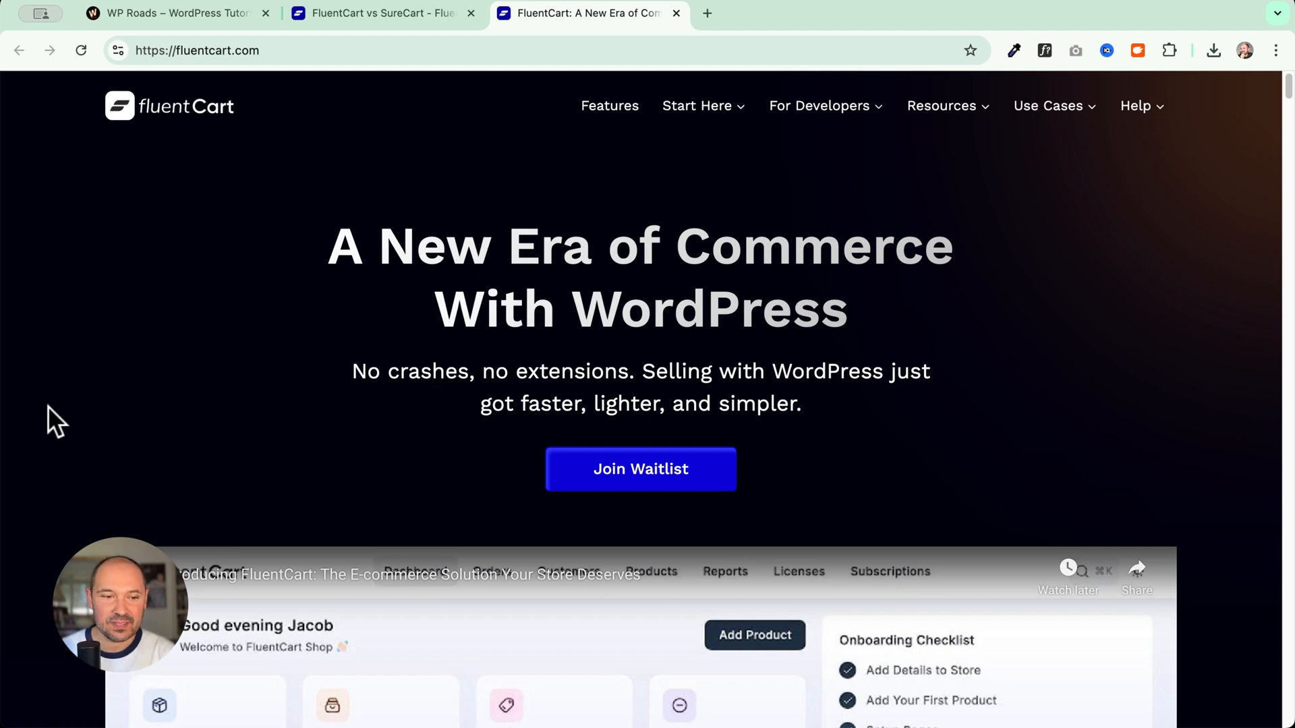
Step: Scroll past the intro video to the performance section citing 3X faster processing and 25% efficiency
scroll(down, 3)
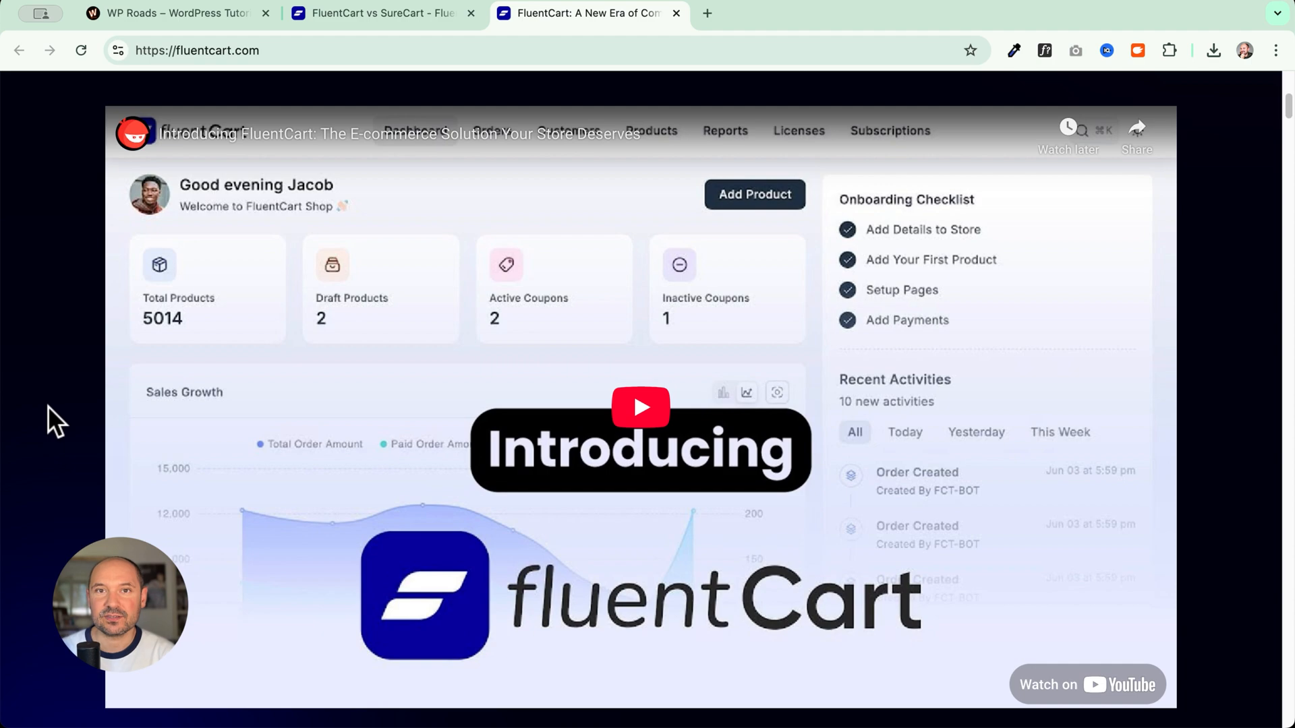
scroll(down, 3)
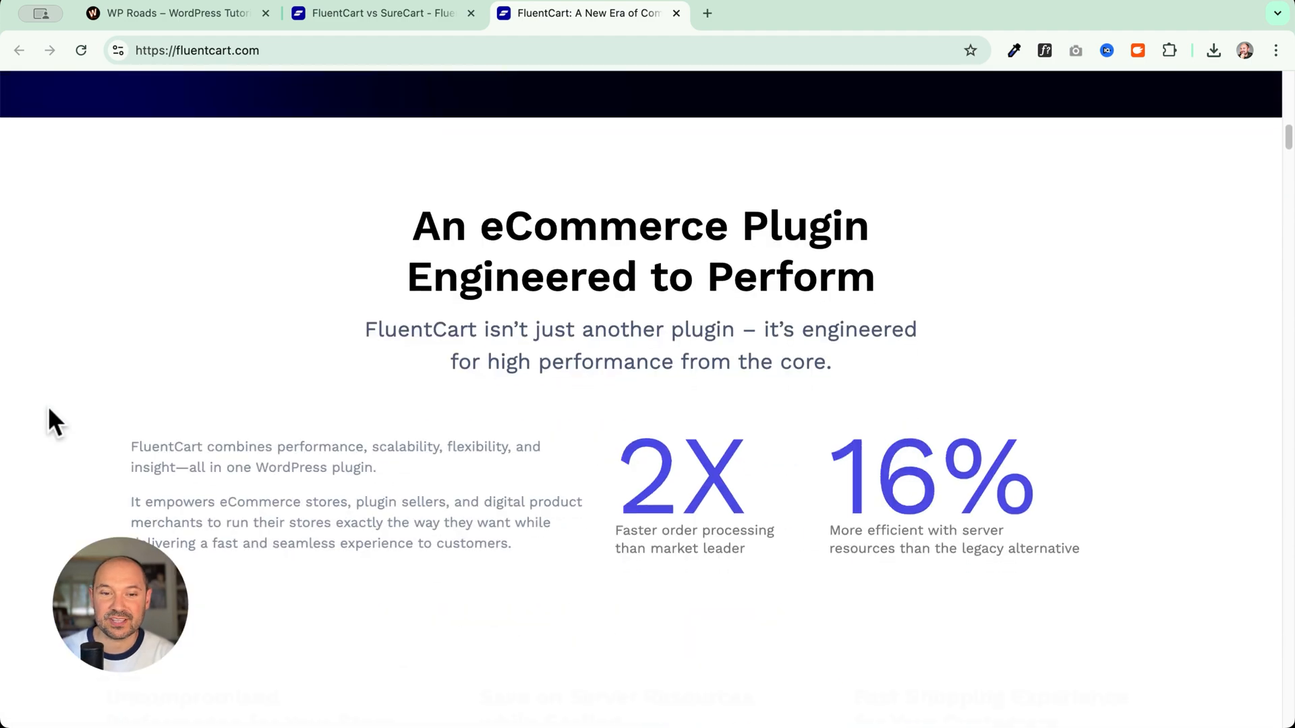
scroll(down, 3)
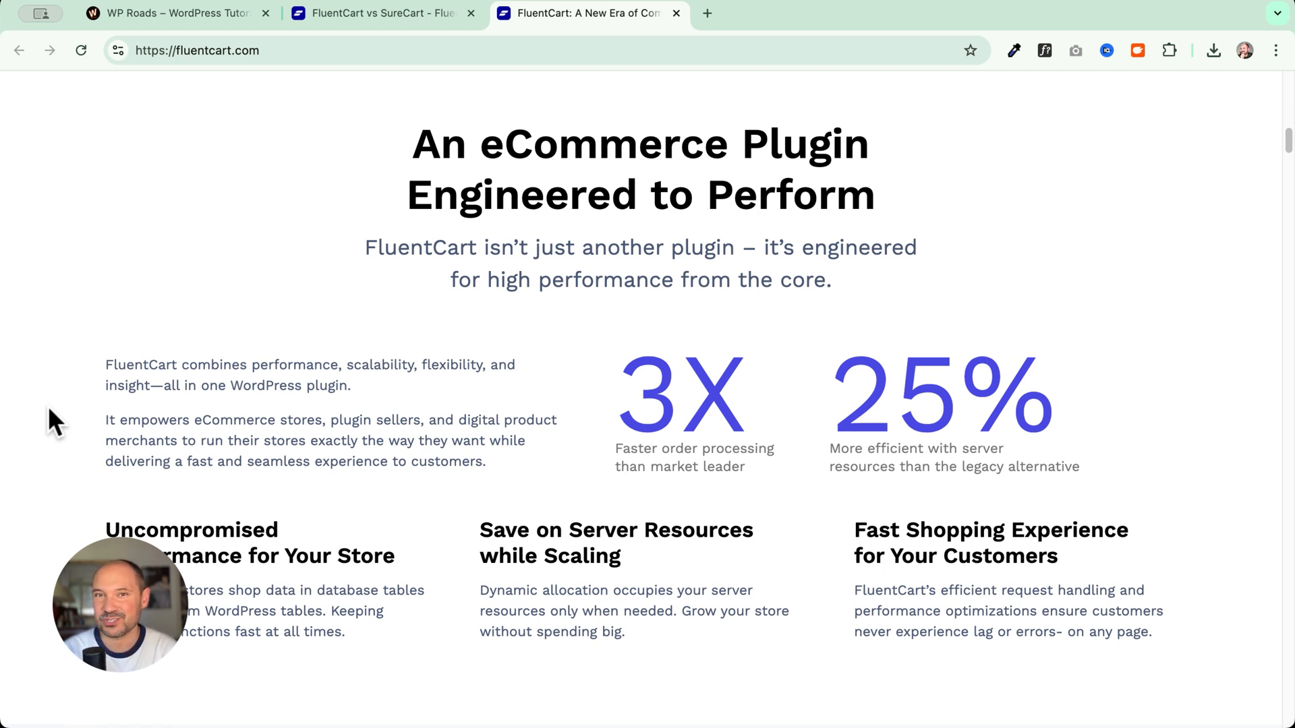
mouse_move(82, 401)
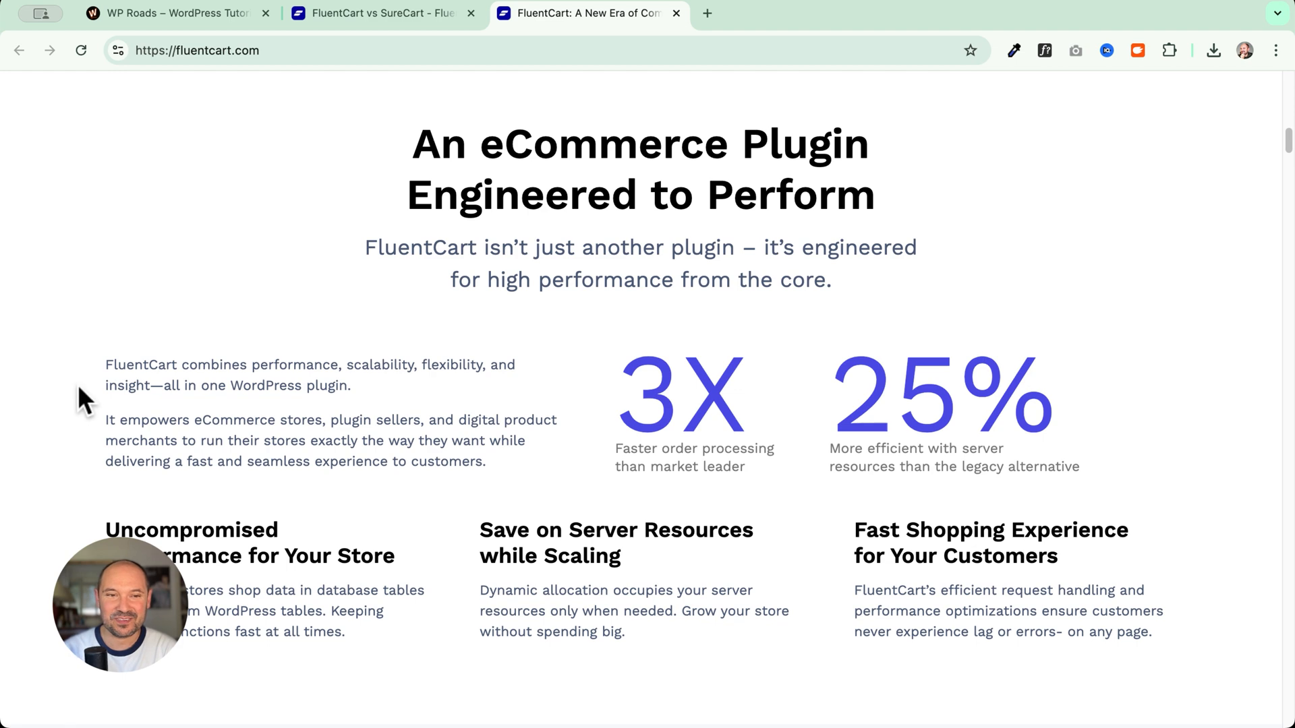
Step: Switch to the FluentCart vs SureCart tab and scroll the feature table through Subscription Upgrade Bumps
click(380, 14)
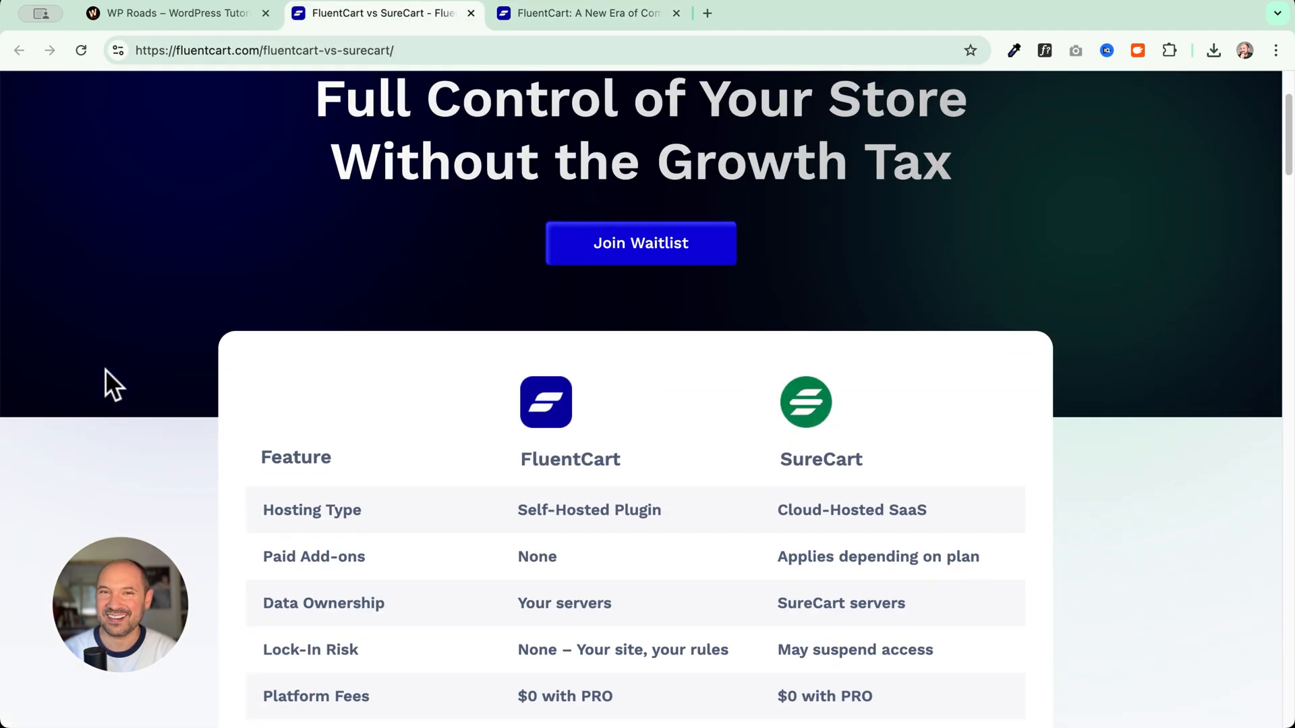
scroll(down, 3)
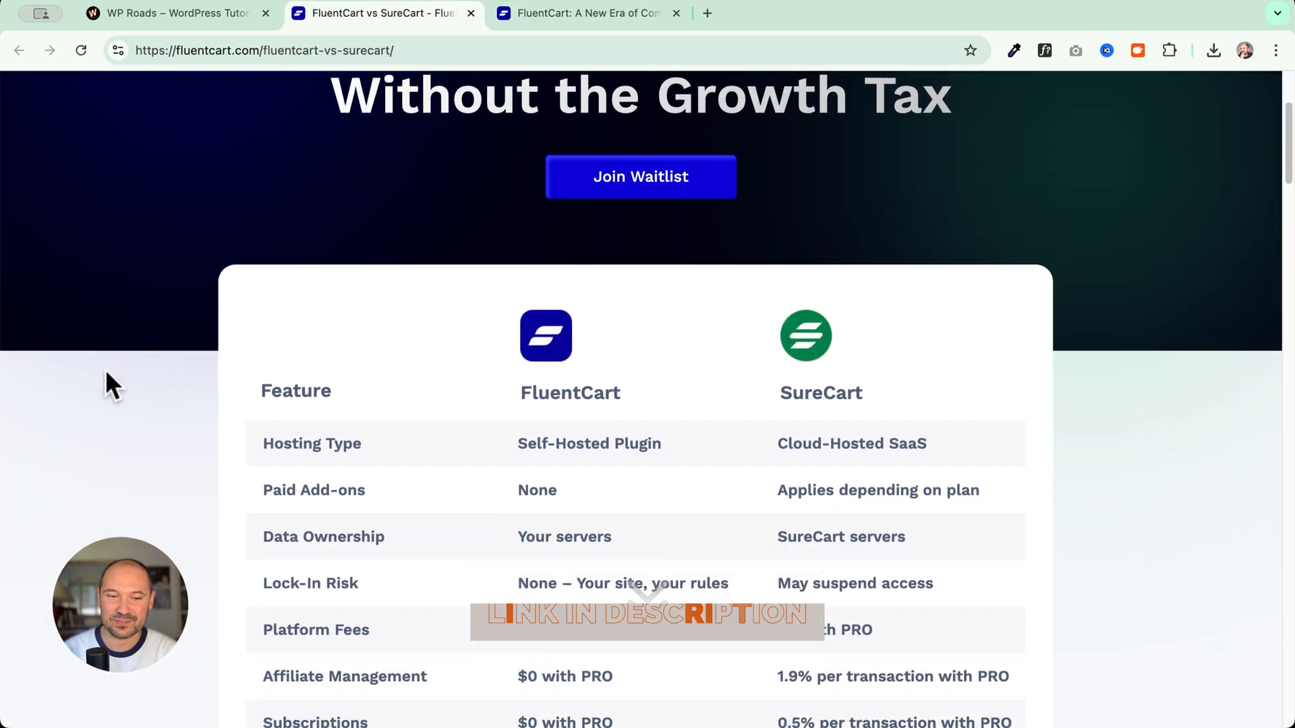
scroll(down, 3)
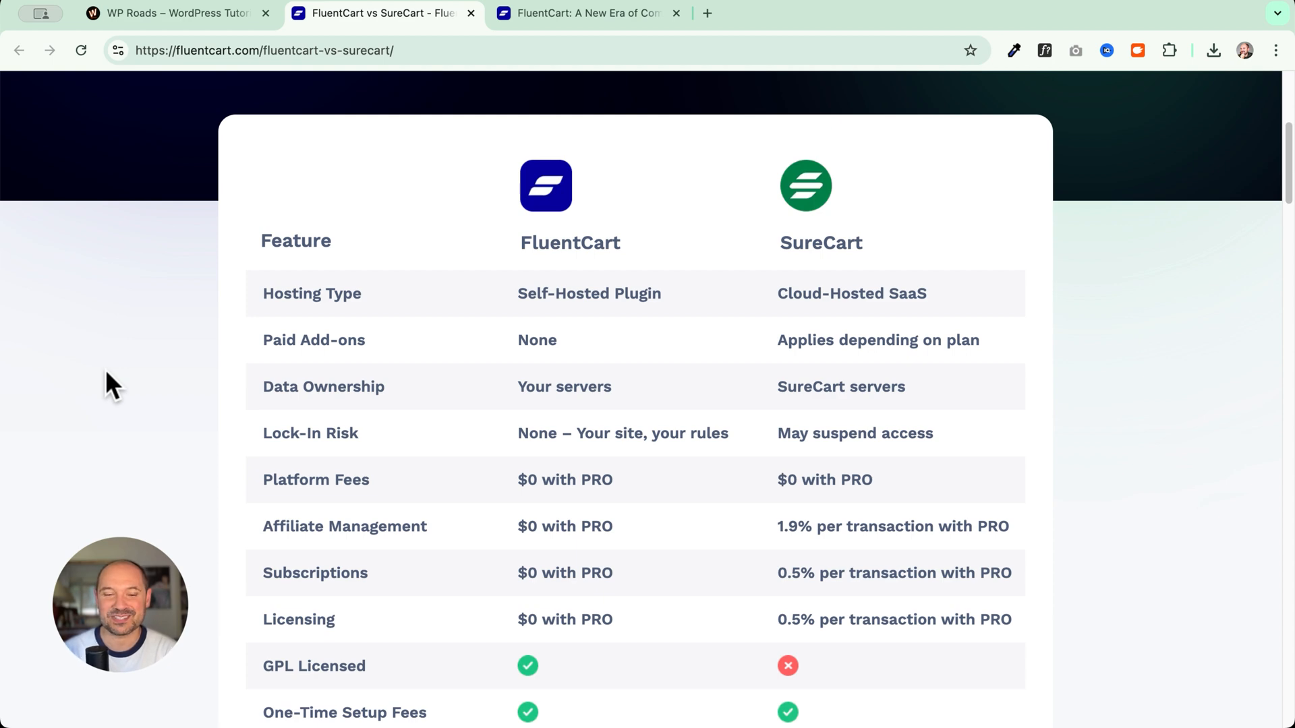
scroll(down, 3)
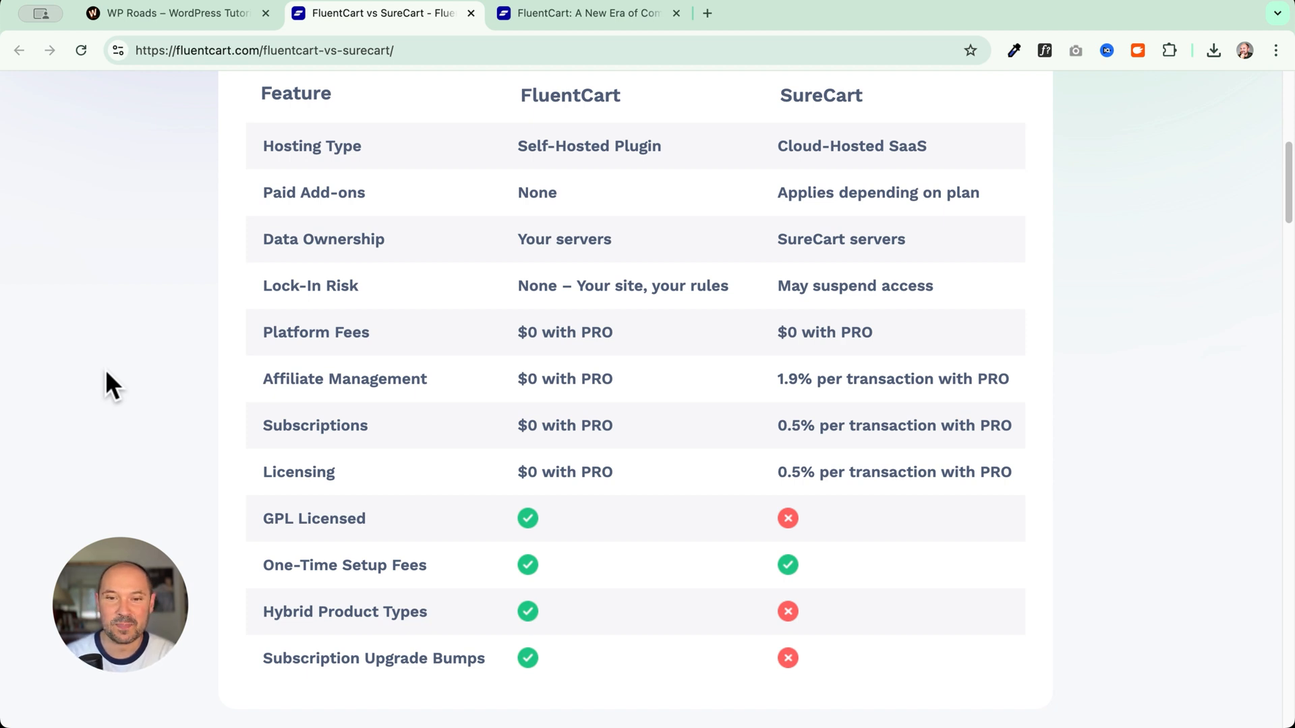
mouse_move(1138, 435)
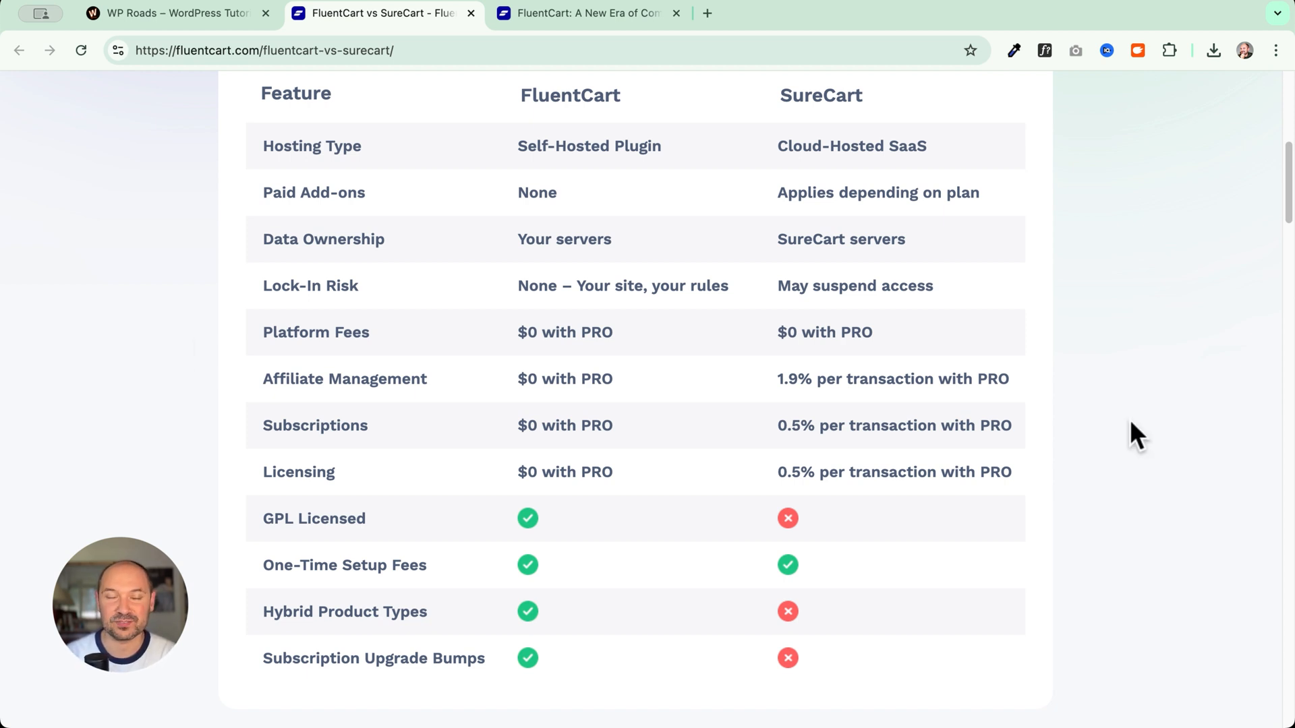
mouse_move(202, 320)
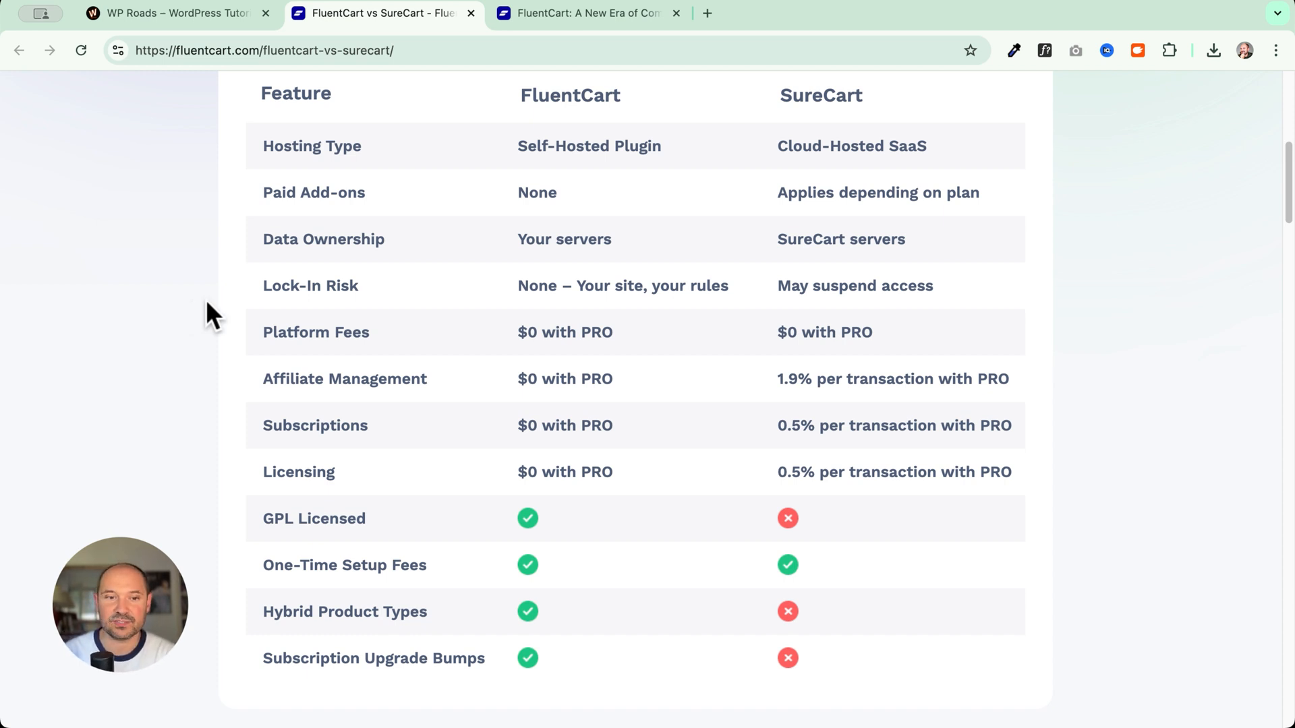
mouse_move(446, 171)
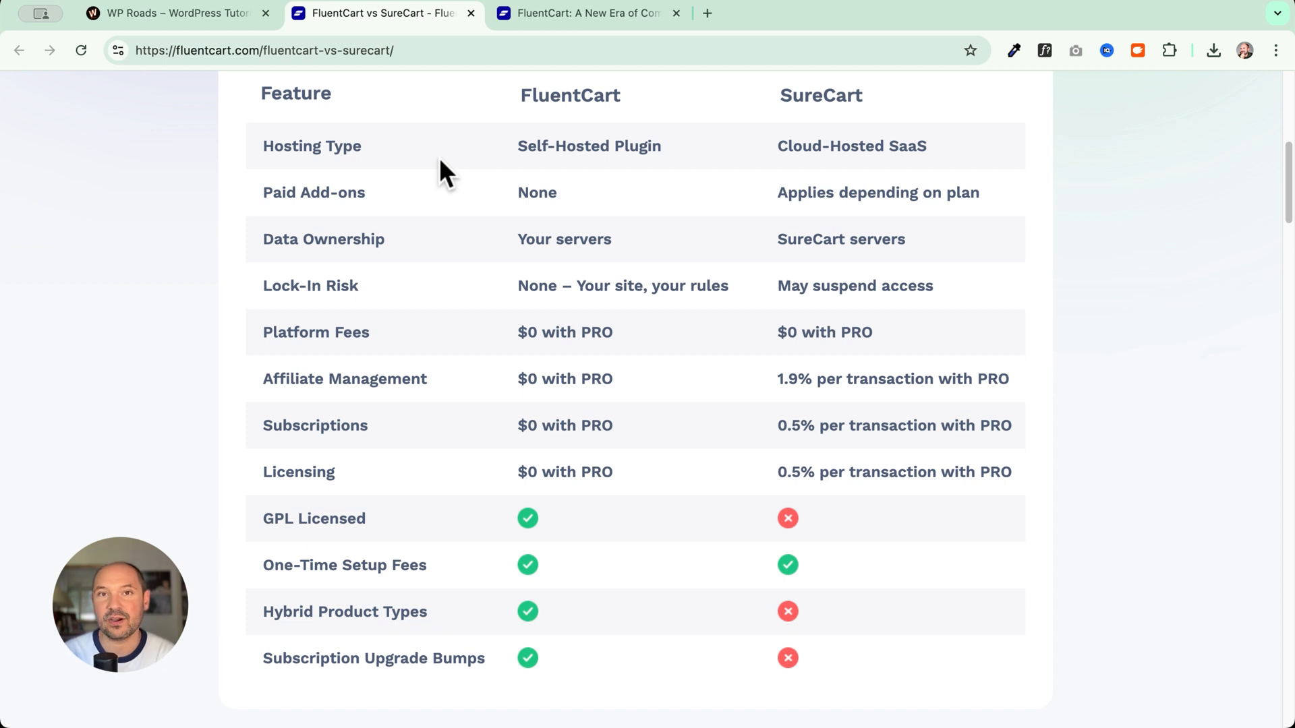
mouse_move(485, 234)
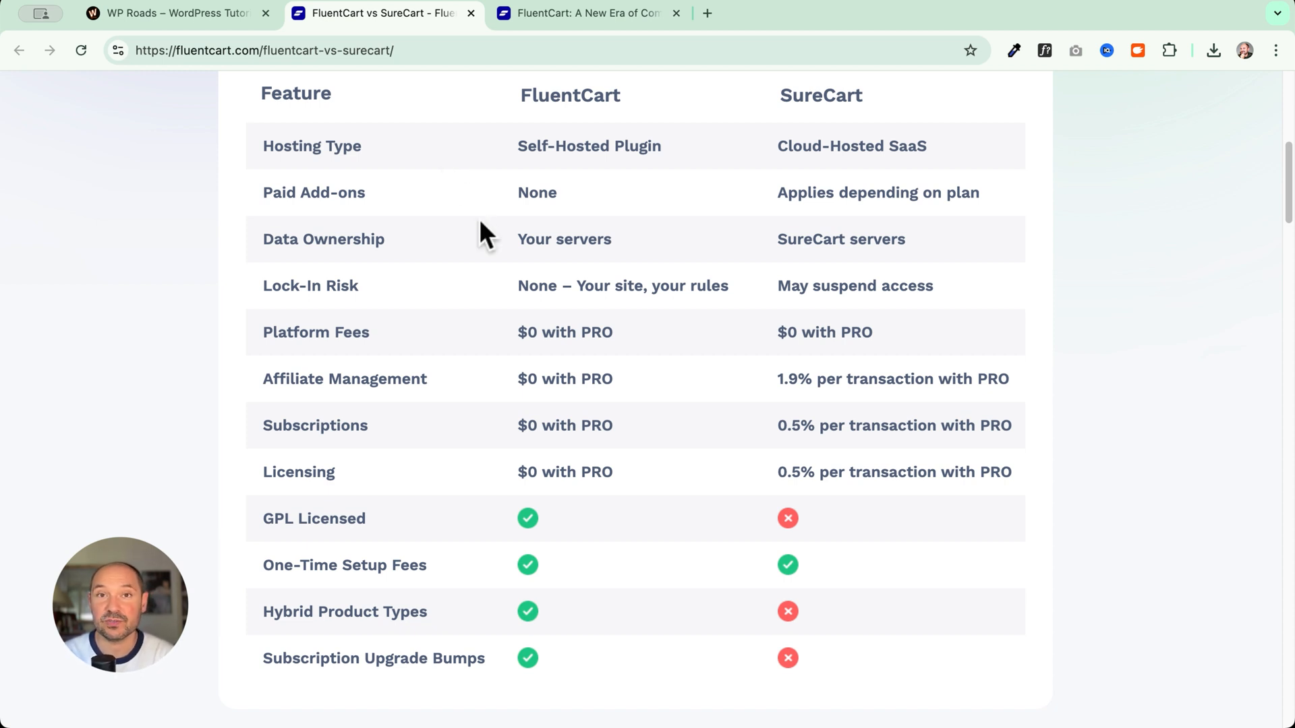
Step: Scroll to the table's end and highlight SureCart's 'Applies depending on plan' Paid Add-ons entry
scroll(down, 3)
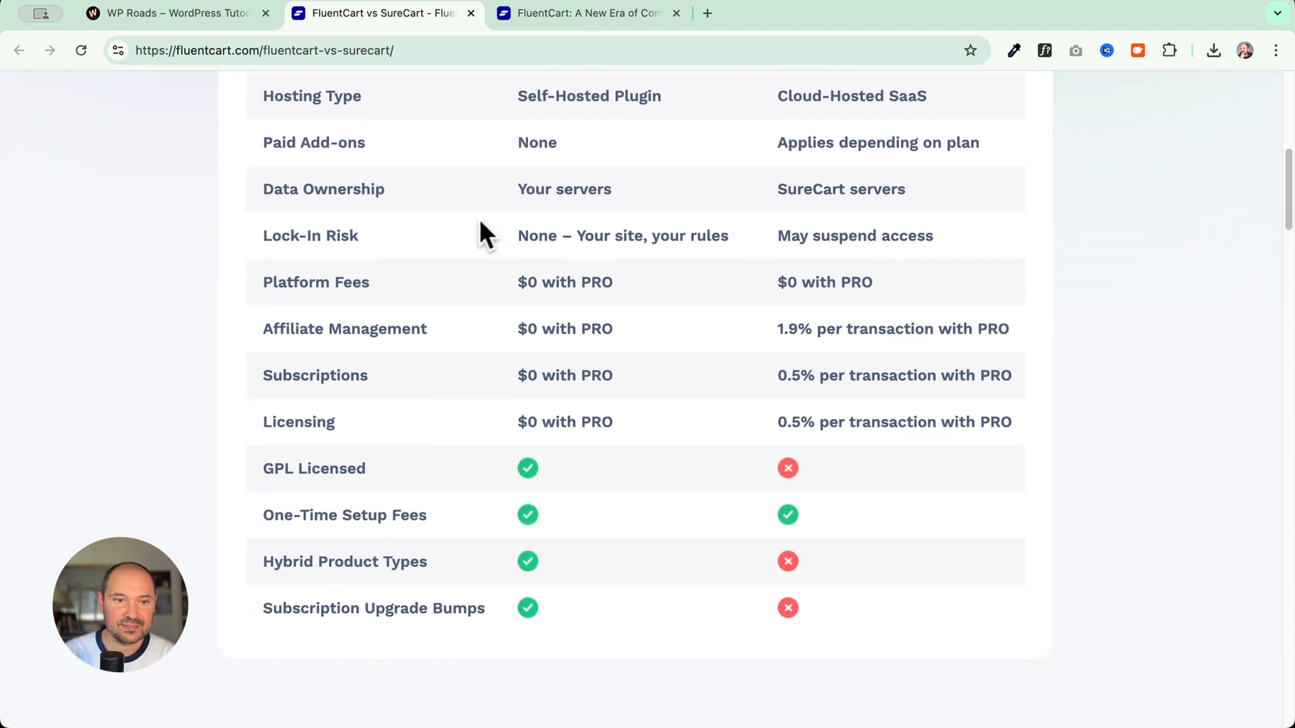
scroll(down, 3)
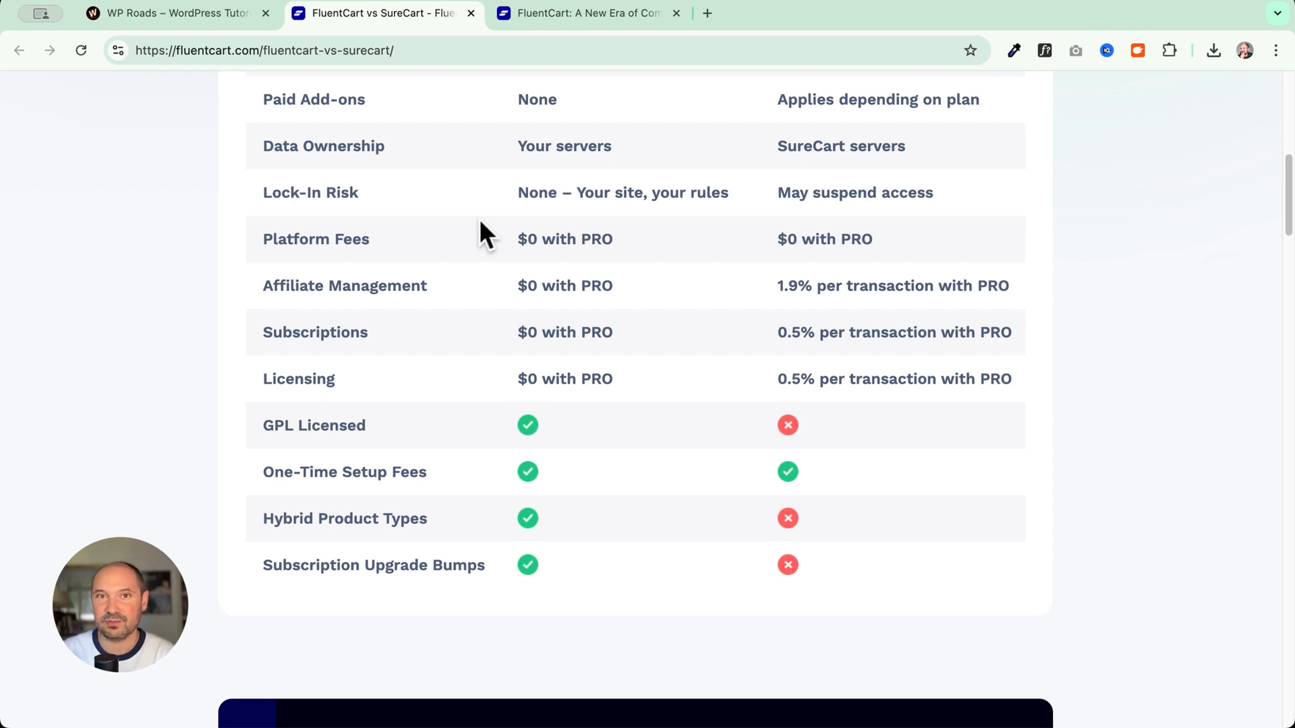
mouse_move(735, 203)
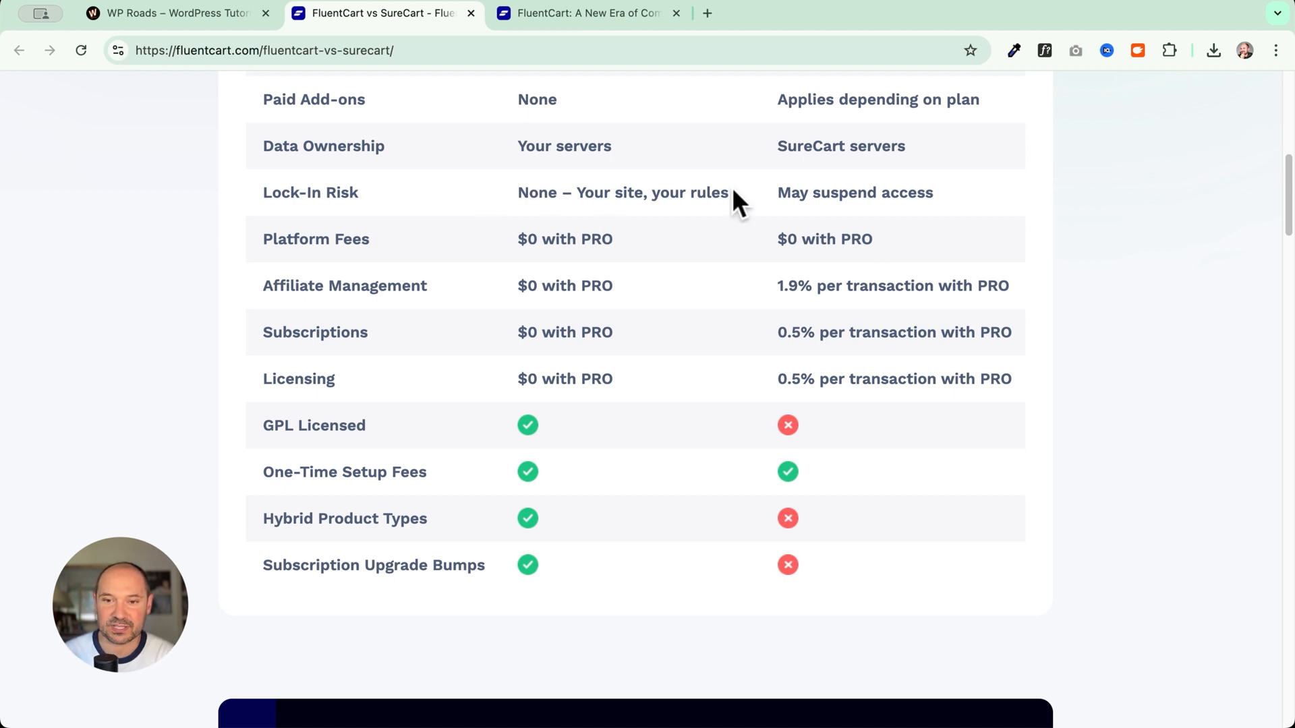
mouse_move(854, 111)
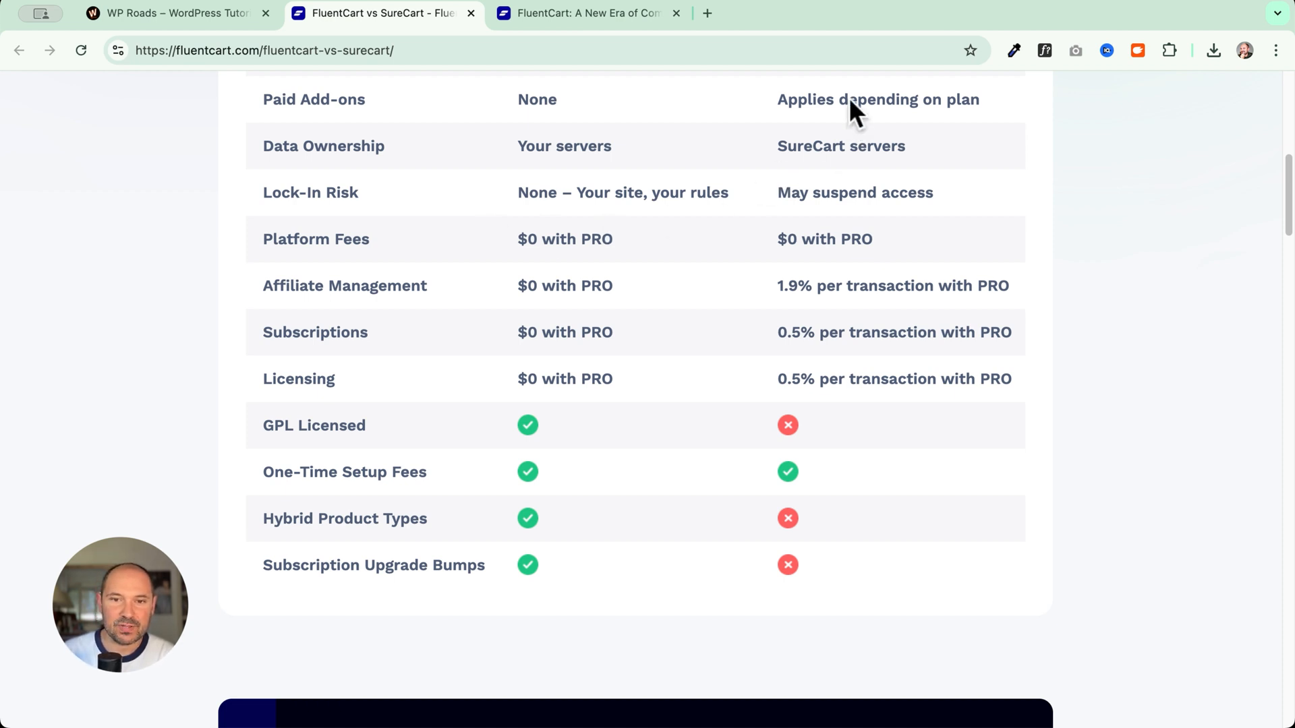
mouse_move(776, 98)
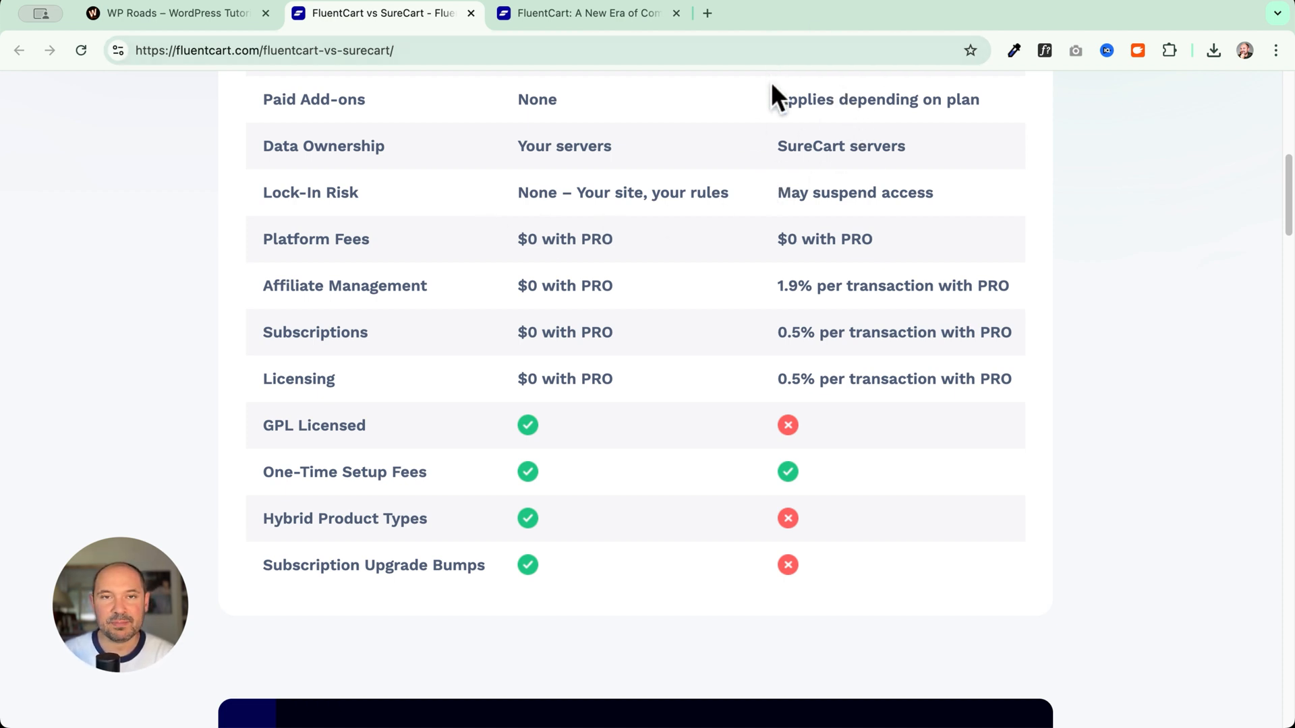
drag(775, 99, 981, 99)
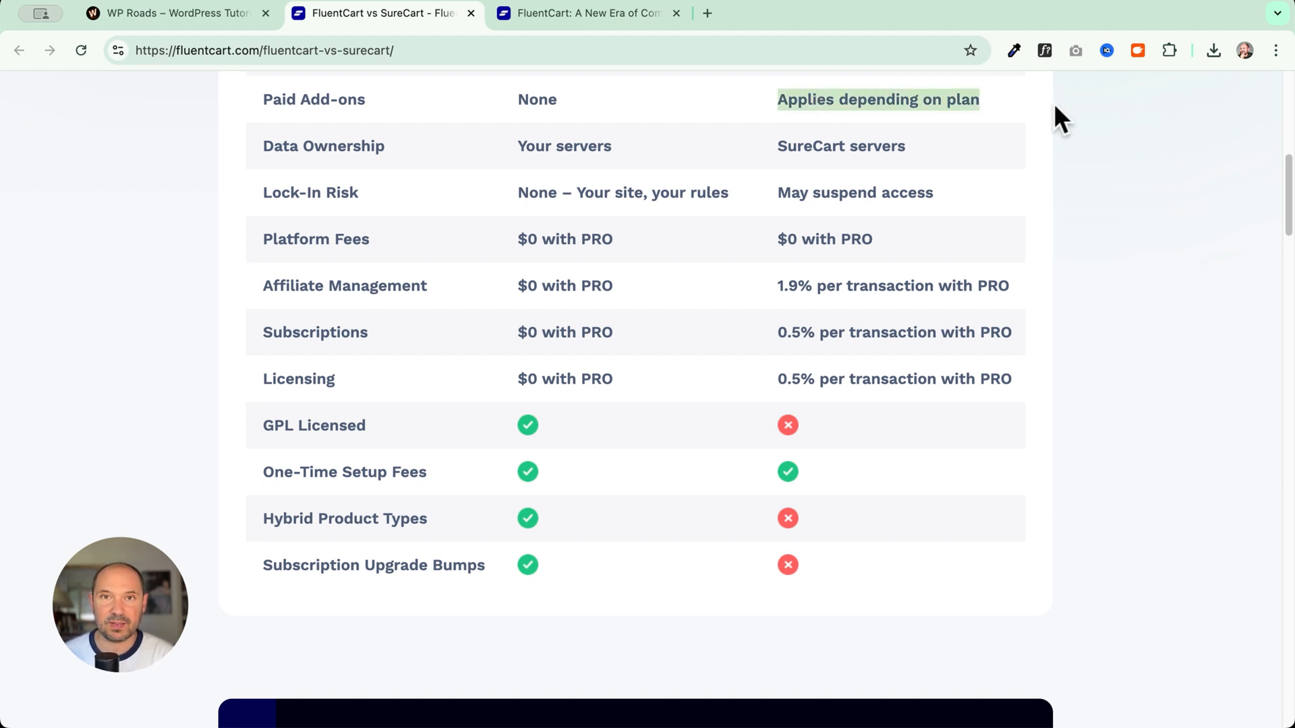
mouse_move(975, 115)
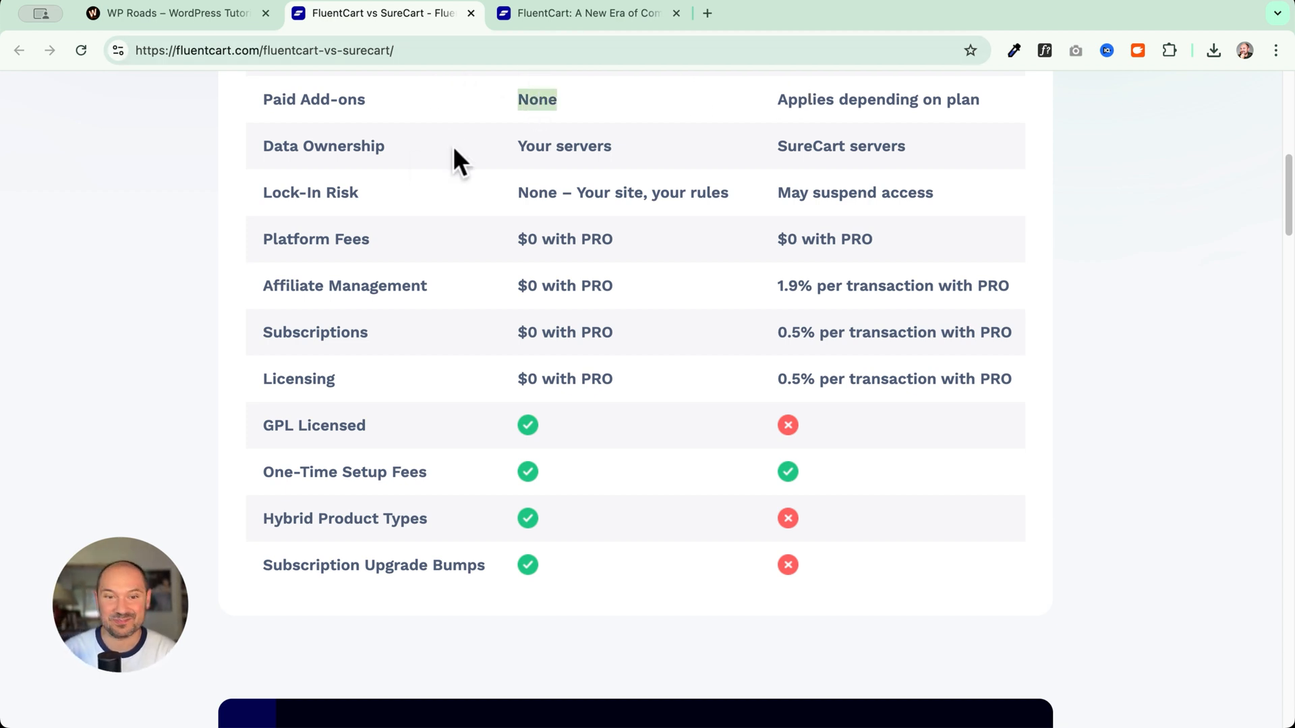
scroll(down, 3)
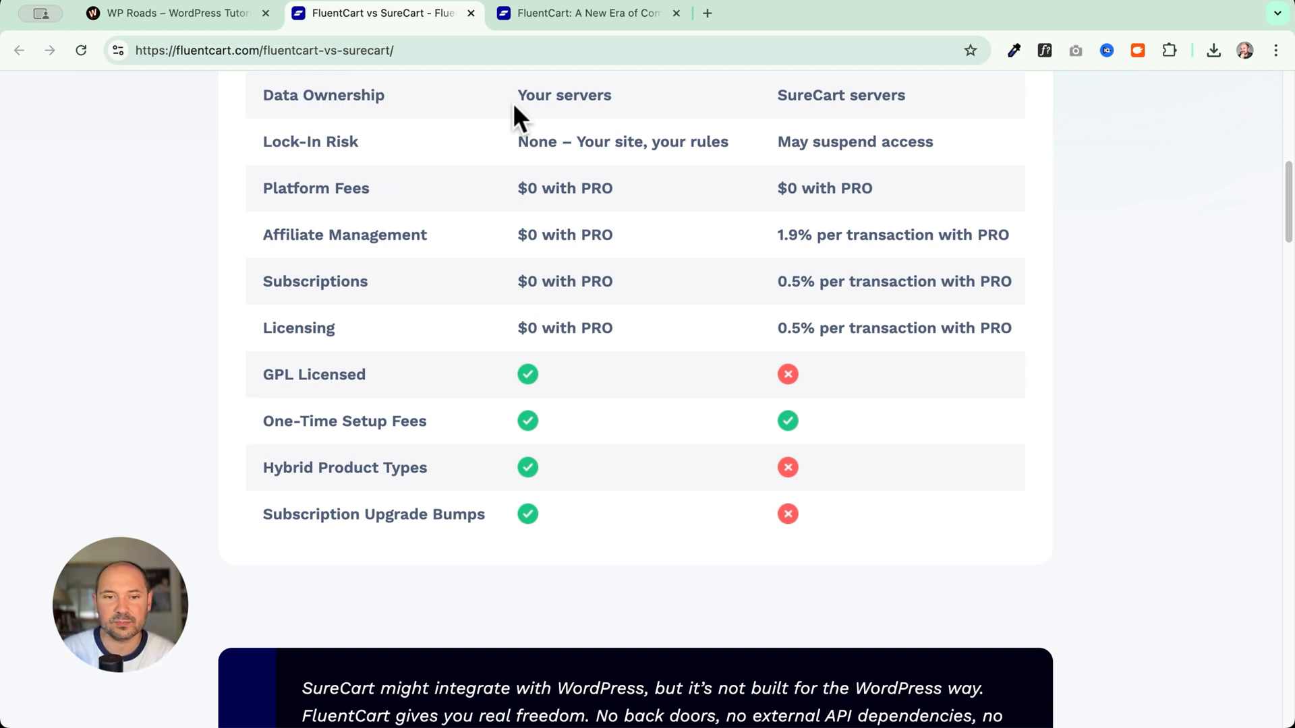
scroll(down, 3)
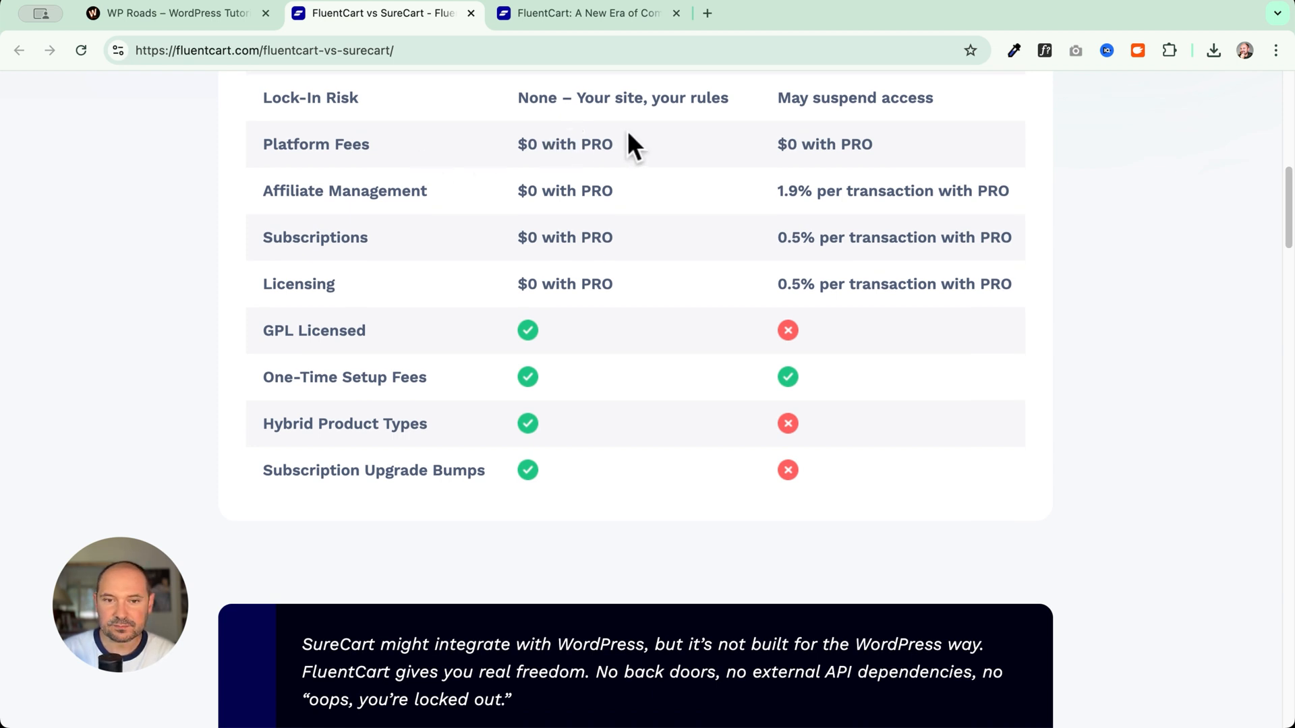
mouse_move(703, 149)
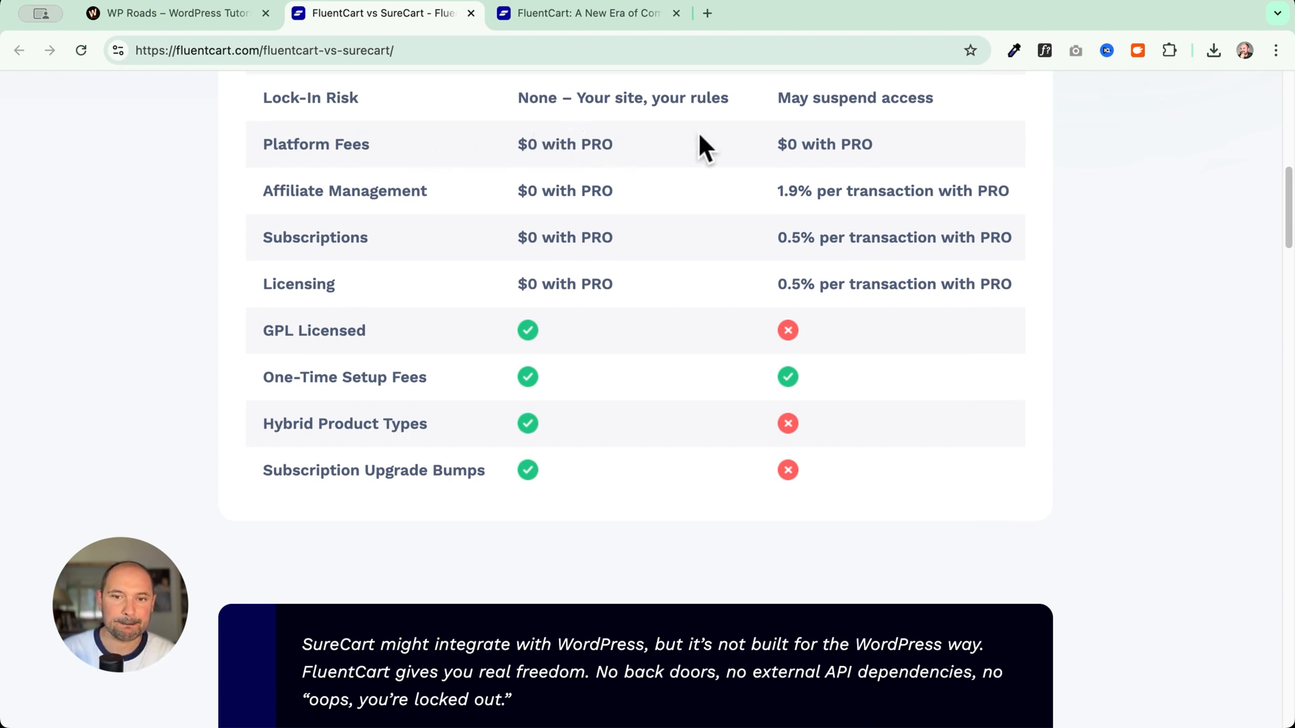
drag(778, 97, 934, 97)
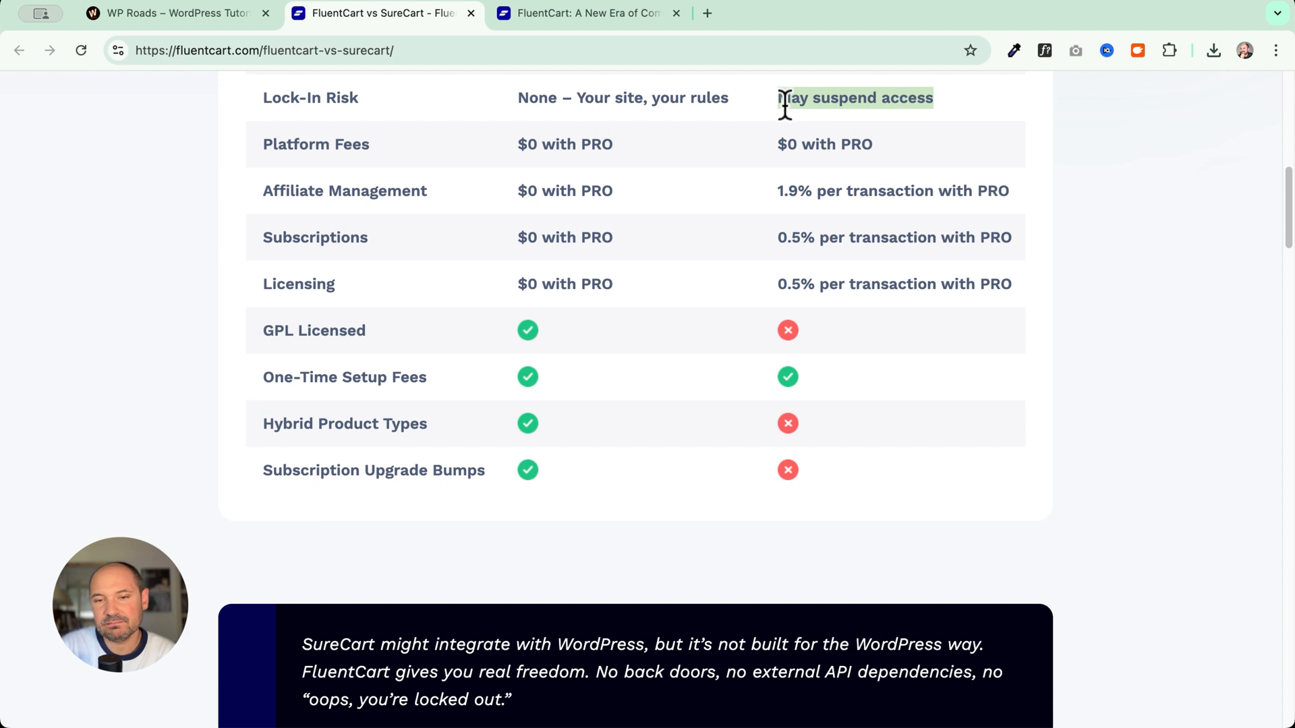
mouse_move(817, 120)
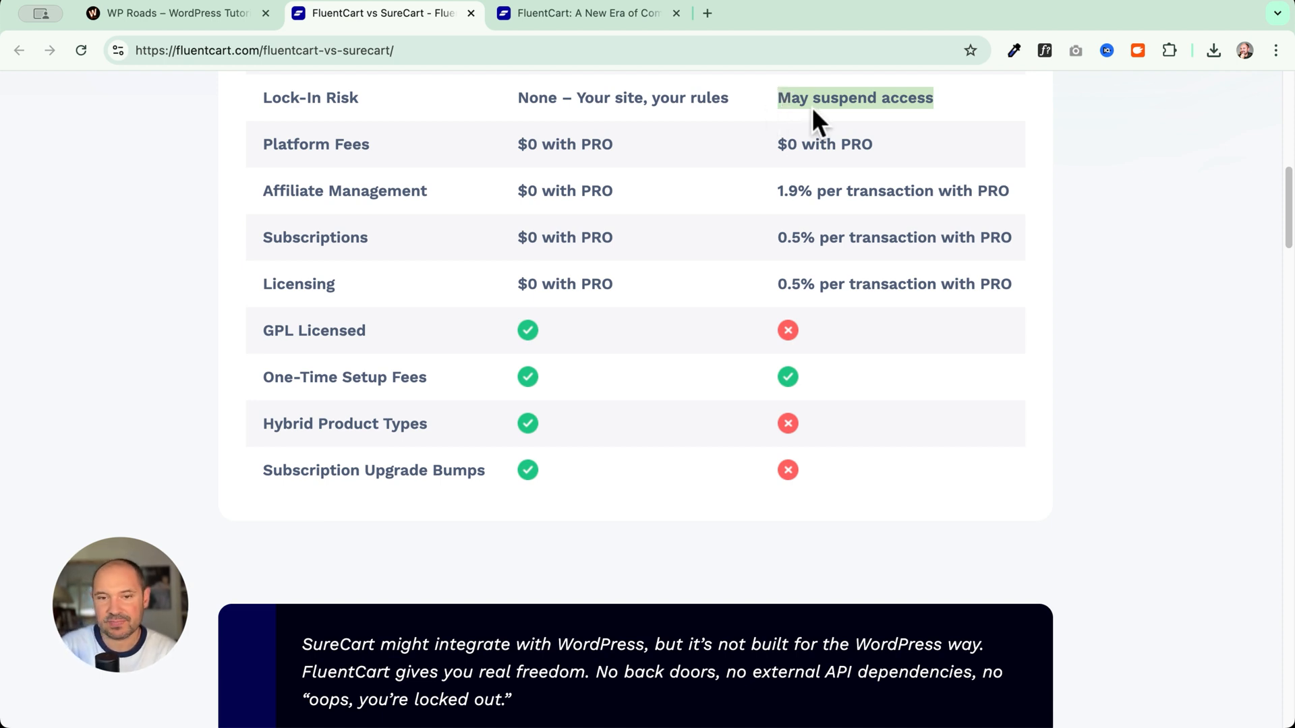
mouse_move(815, 144)
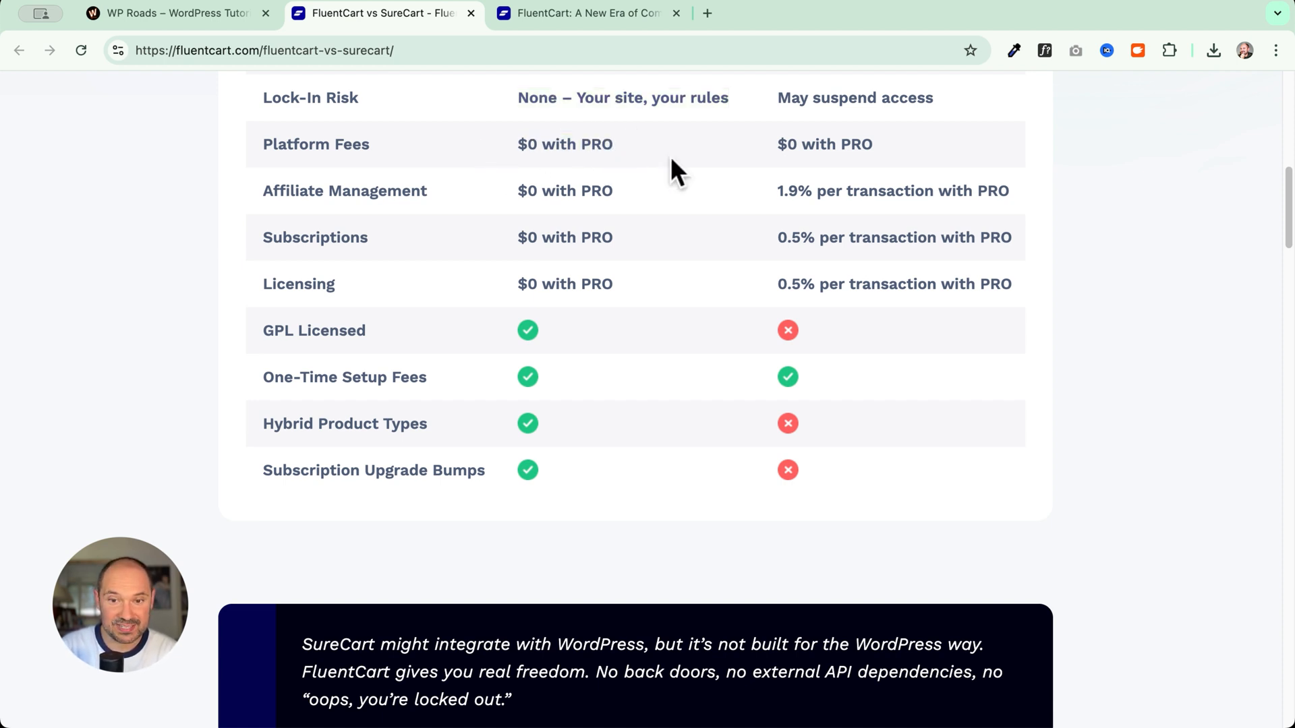
scroll(down, 3)
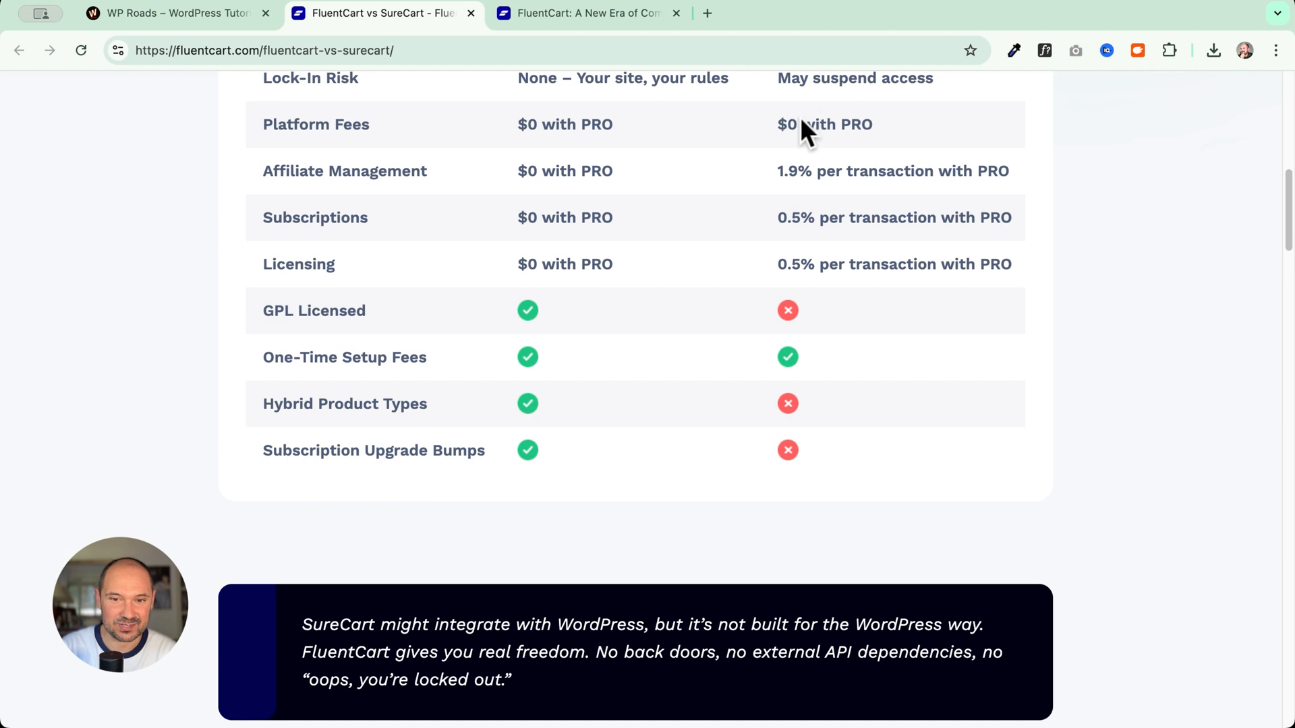
scroll(down, 3)
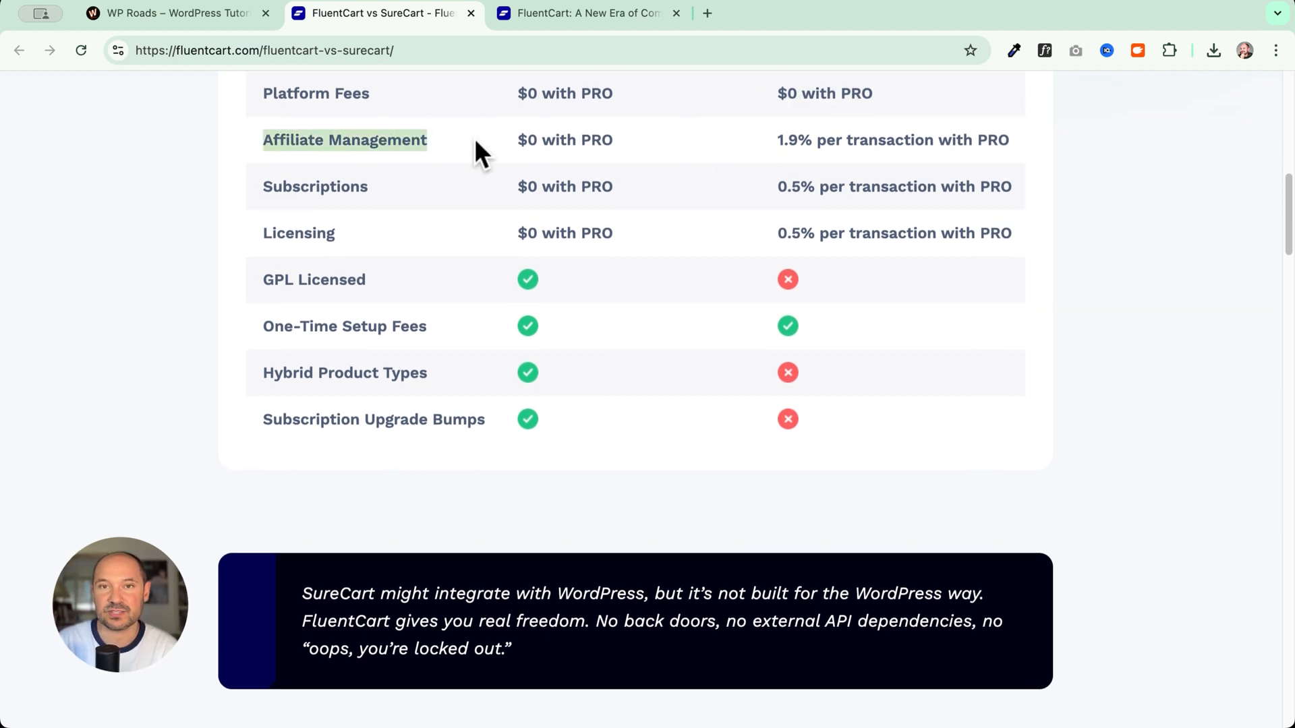
mouse_move(797, 153)
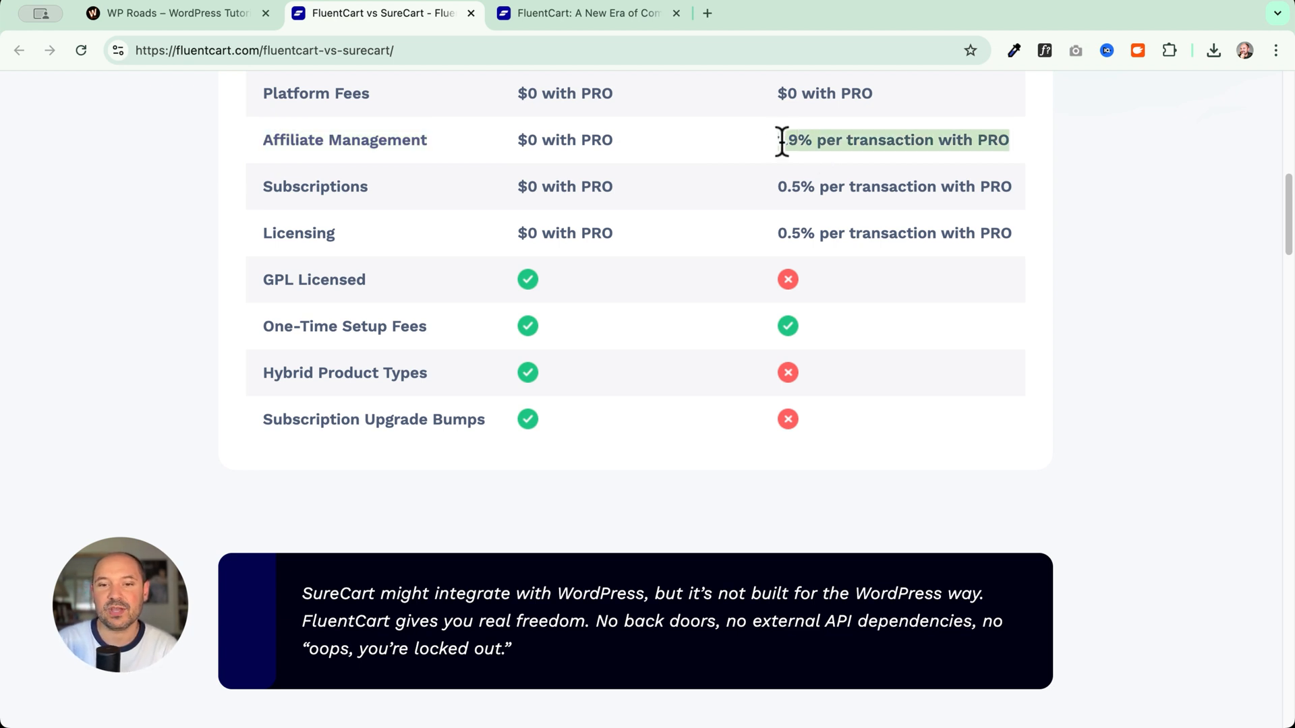
mouse_move(757, 176)
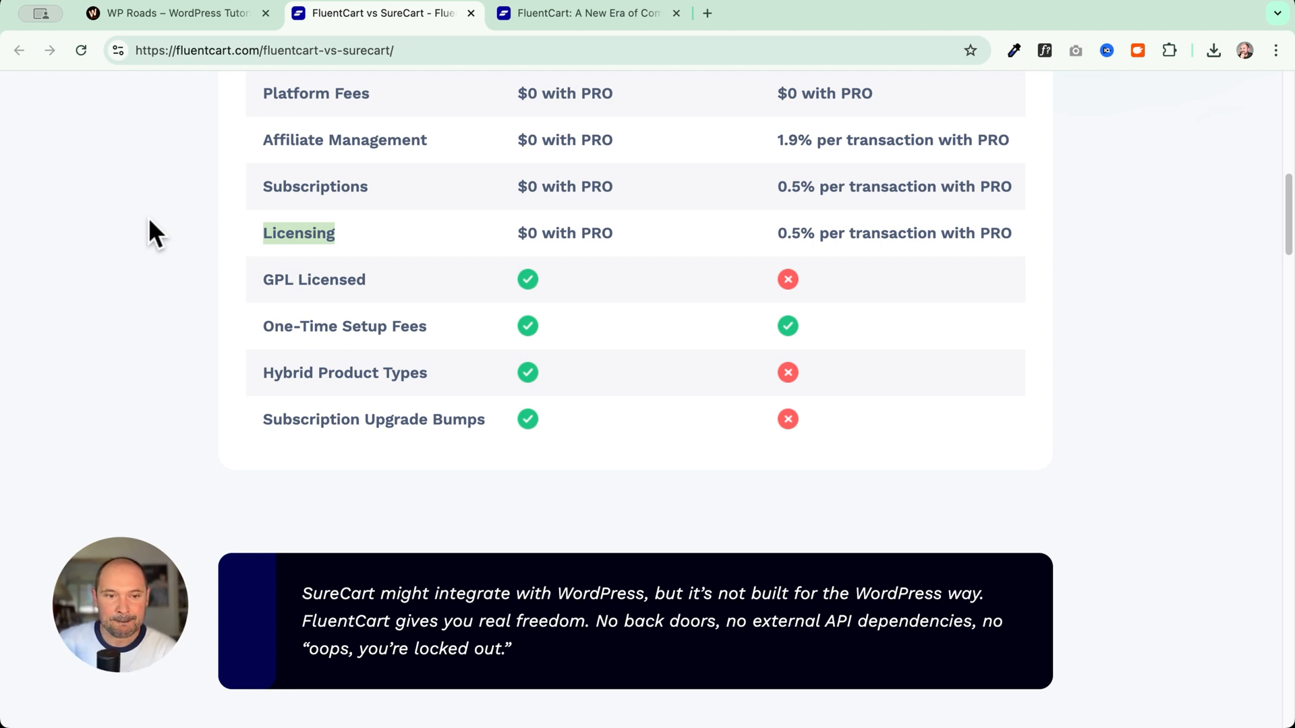
mouse_move(565, 205)
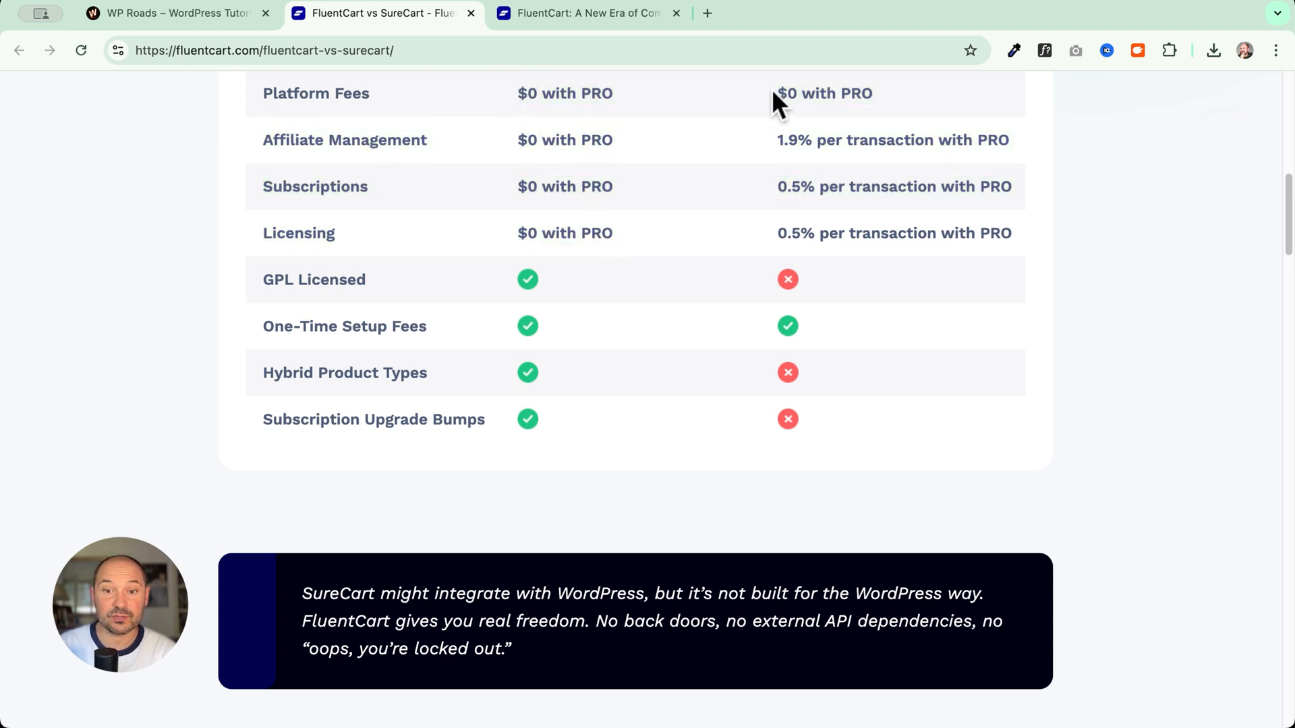
mouse_move(857, 224)
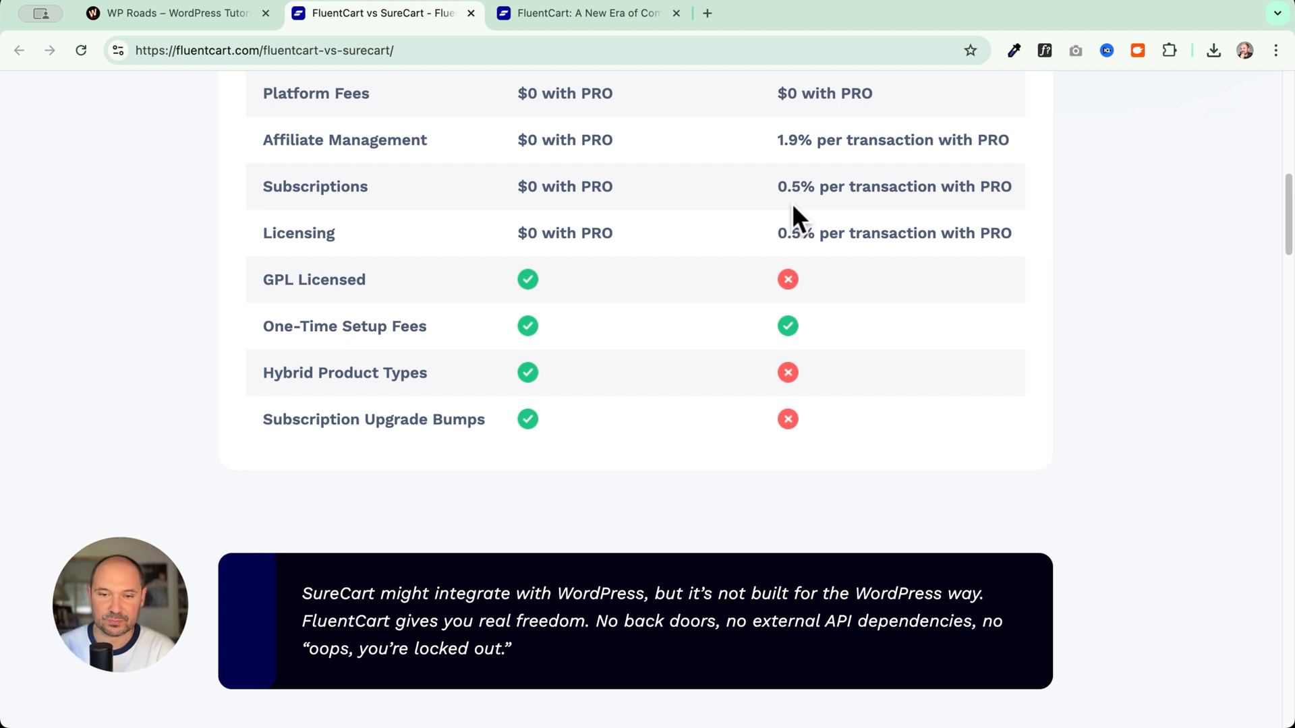
double_click(565, 233)
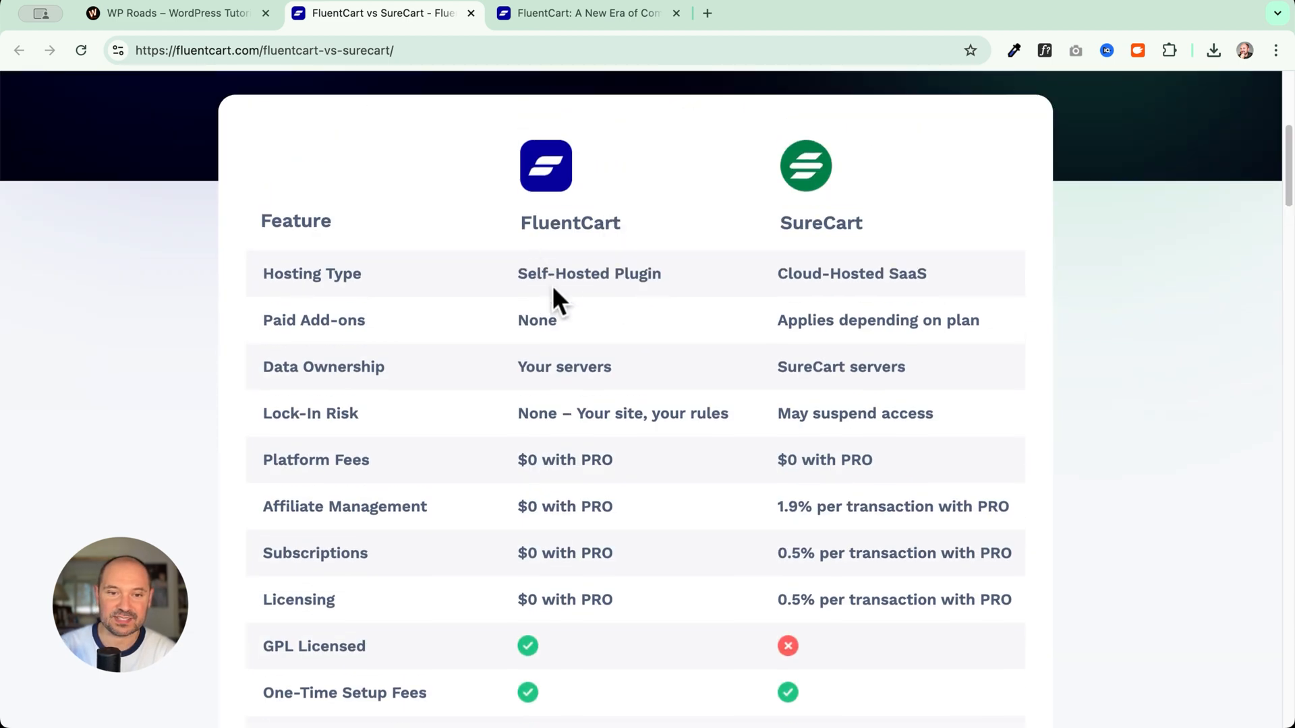
scroll(down, 3)
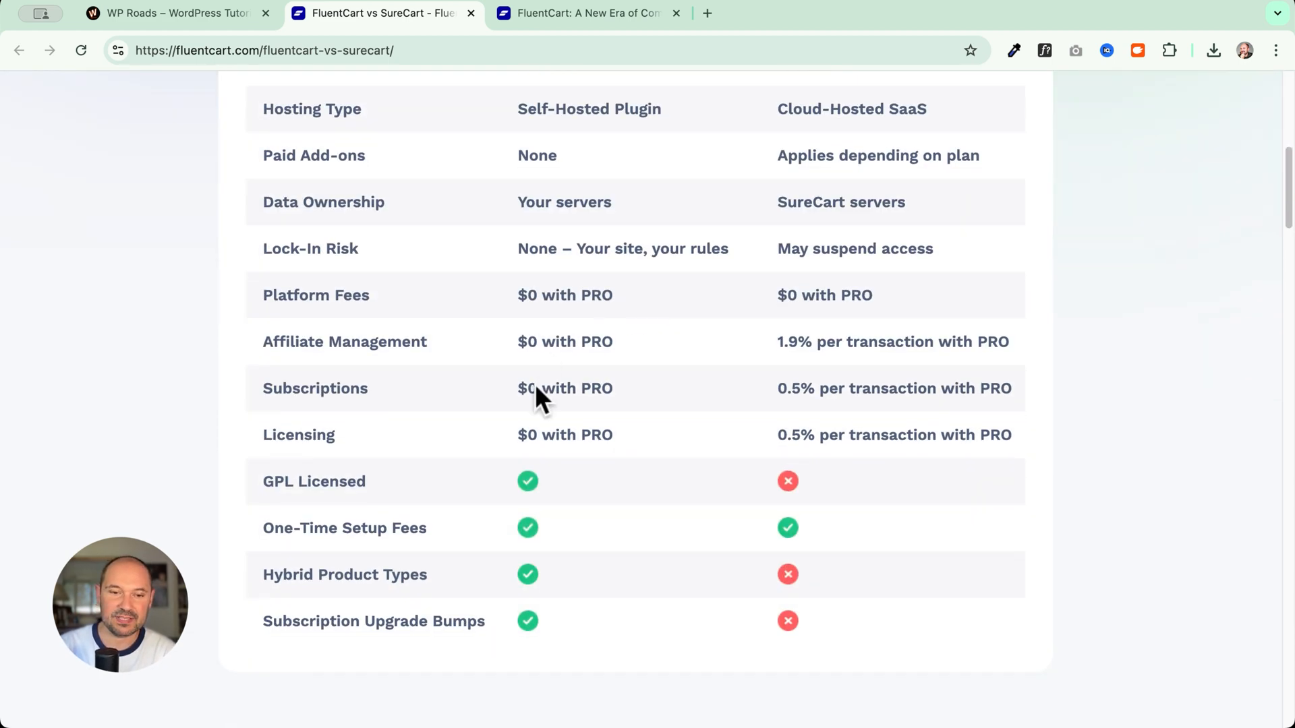
scroll(up, 3)
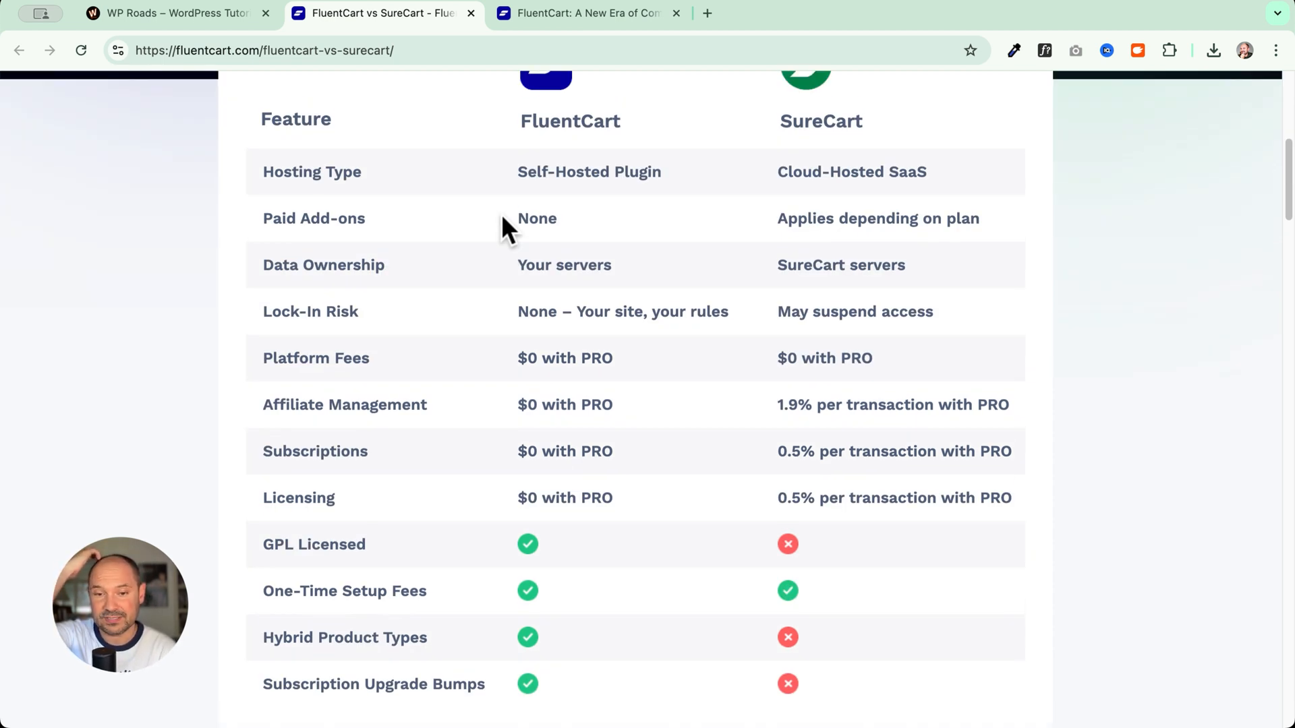
mouse_move(867, 148)
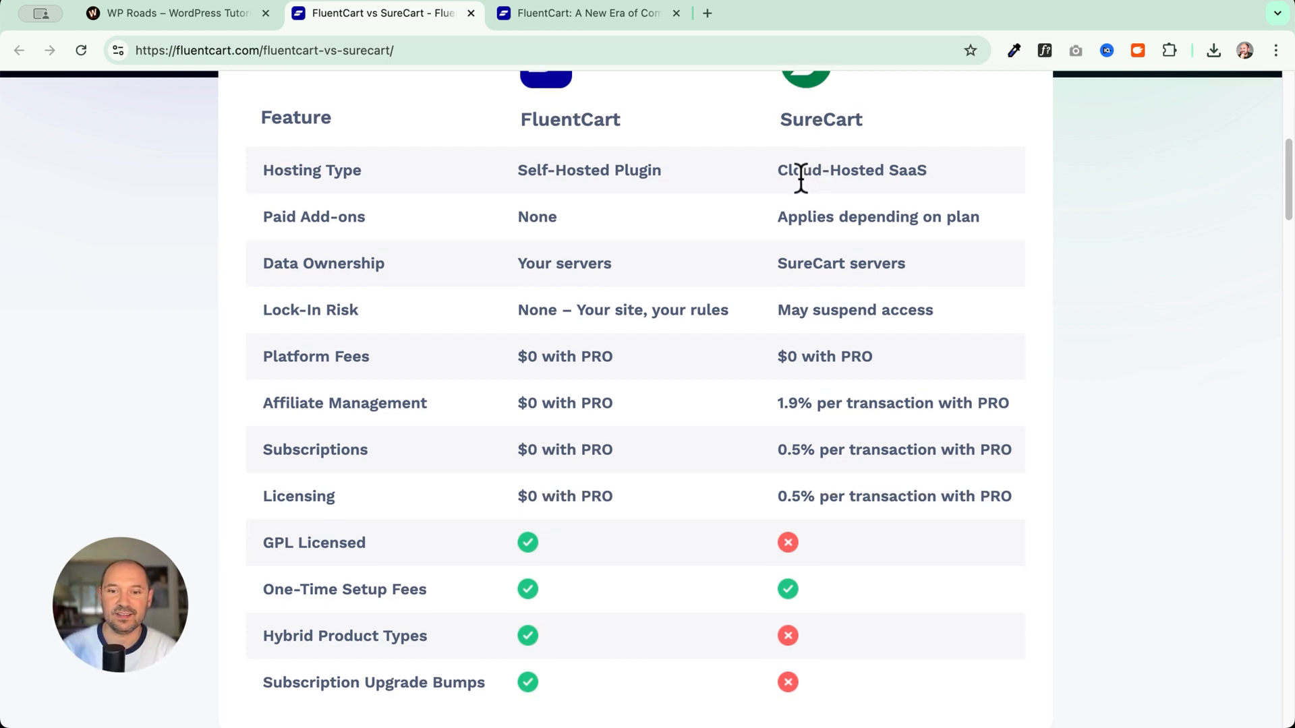
scroll(down, 3)
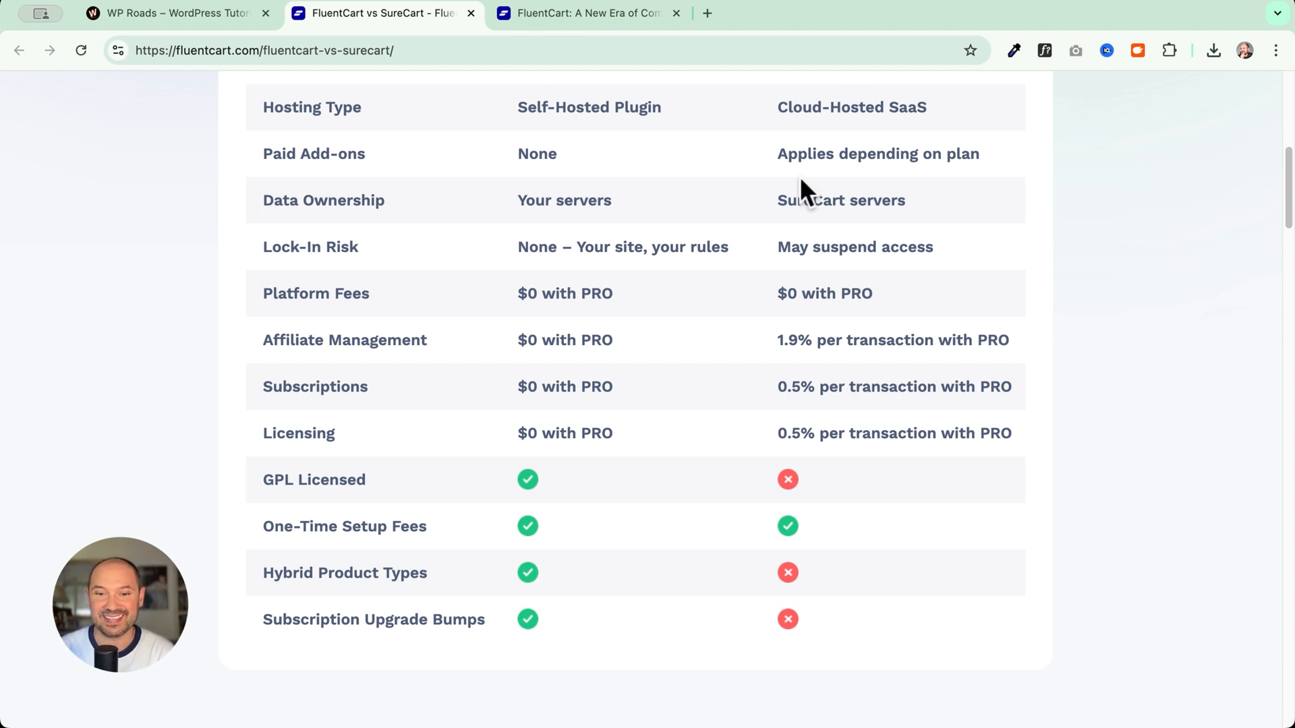
scroll(down, 3)
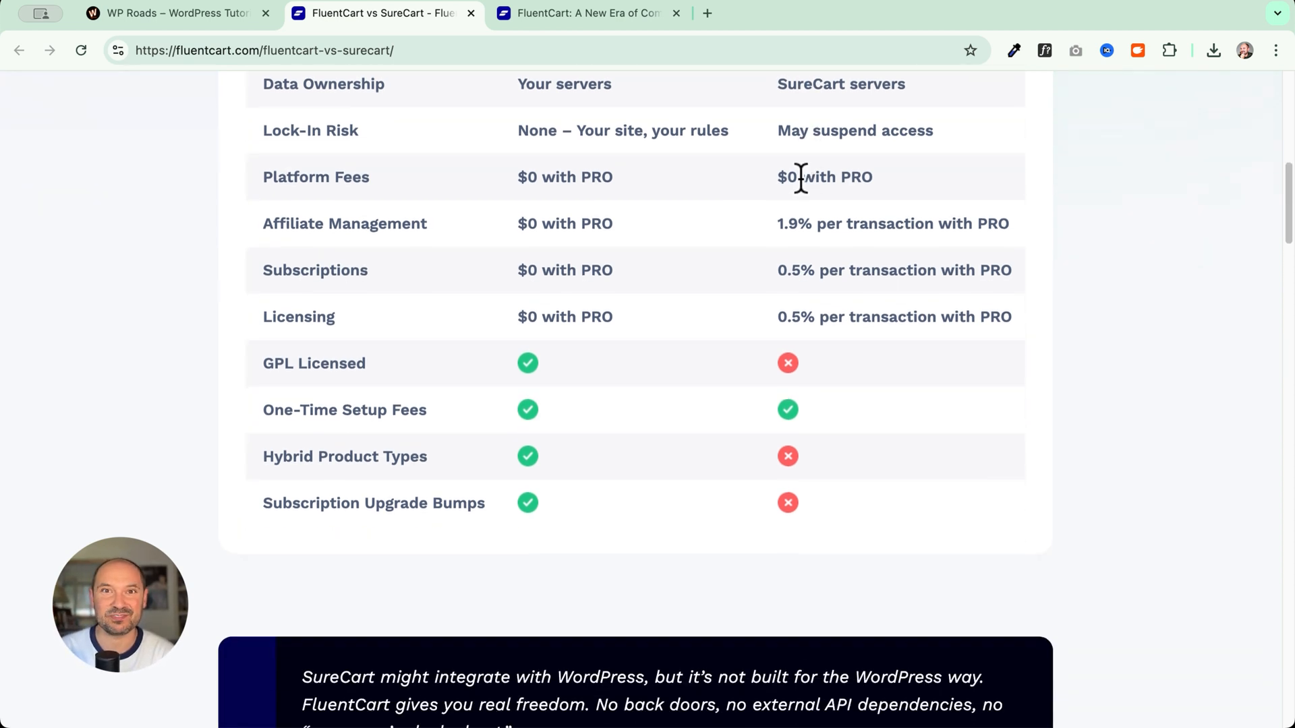
scroll(down, 3)
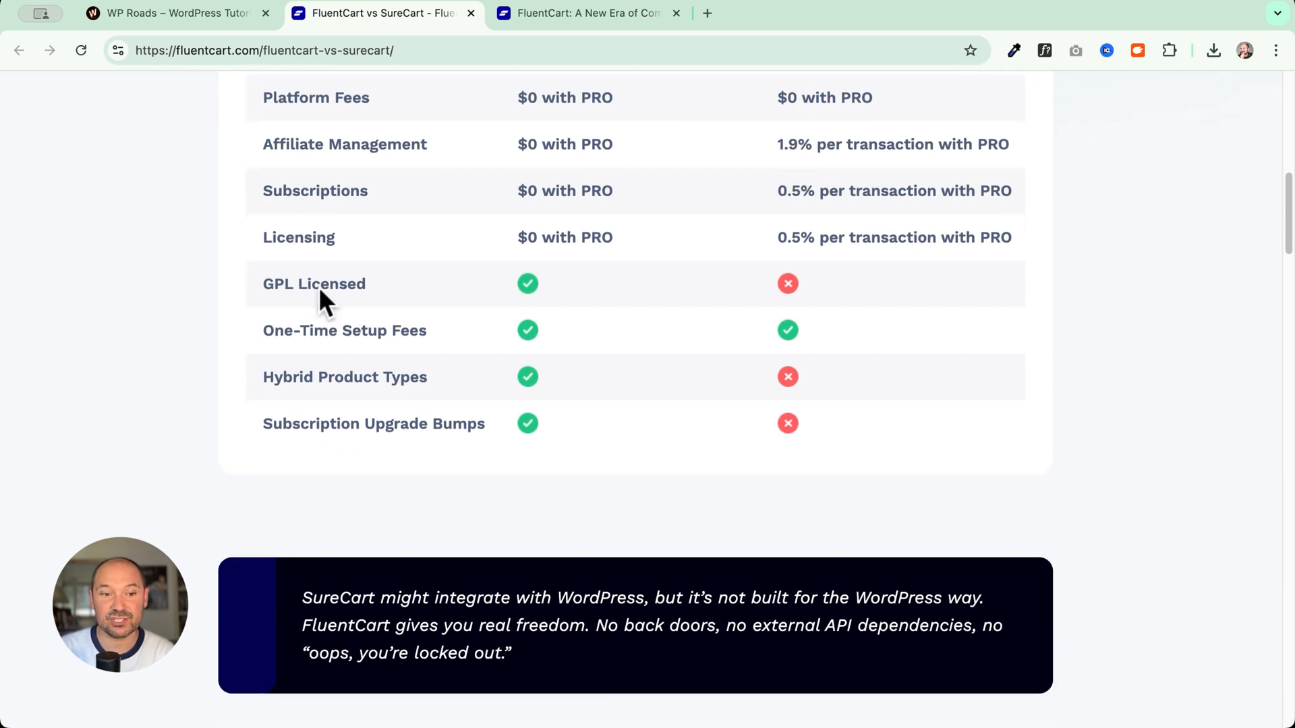
mouse_move(474, 305)
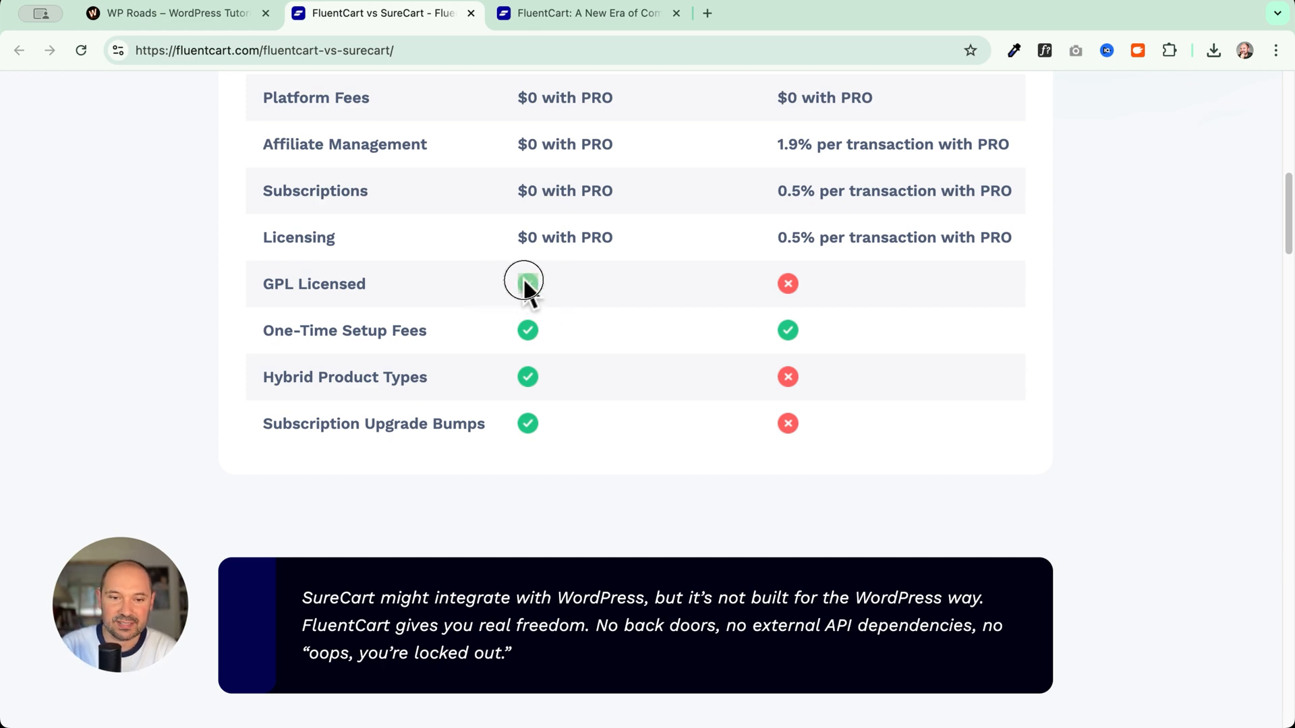
scroll(up, 3)
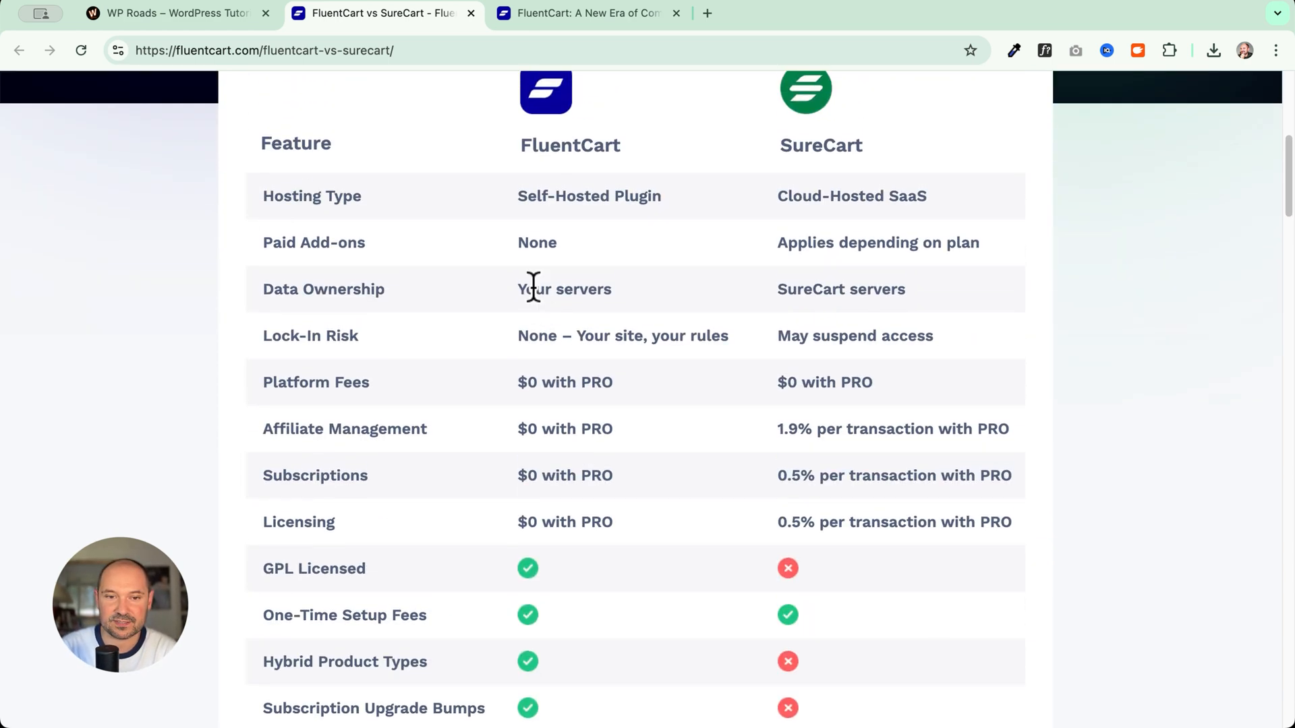
scroll(down, 3)
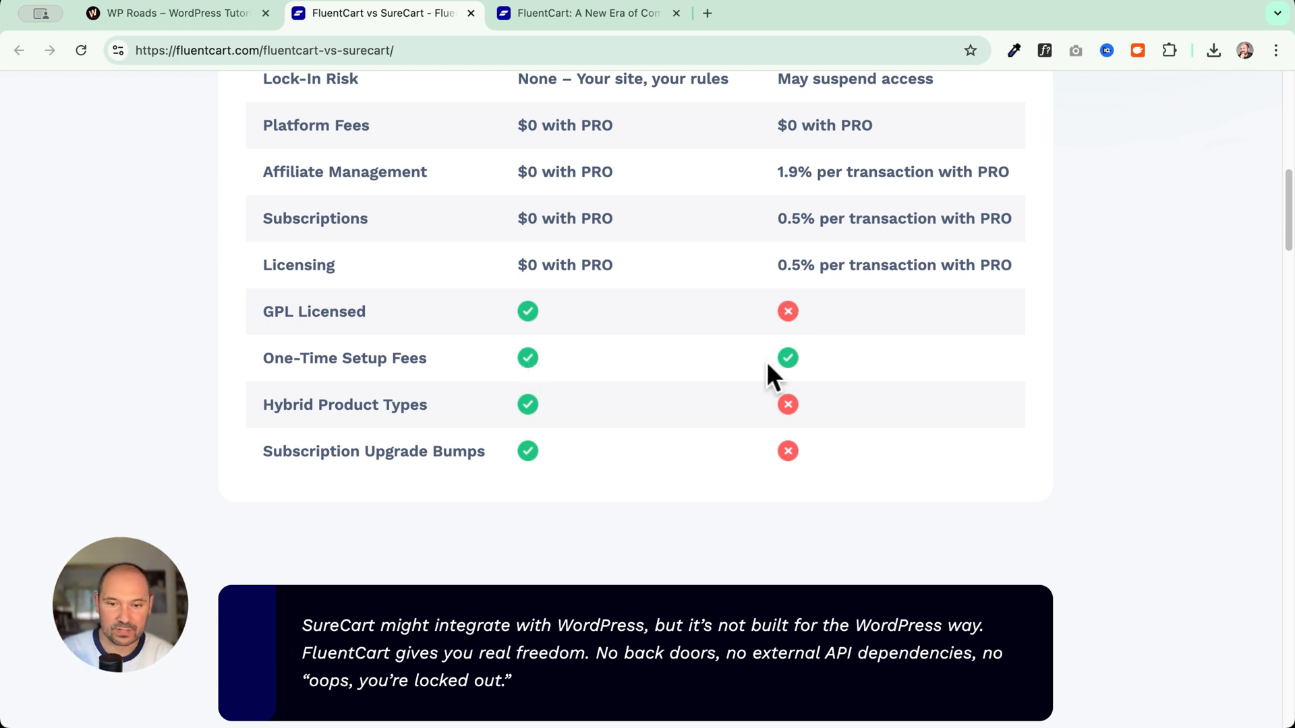
mouse_move(475, 437)
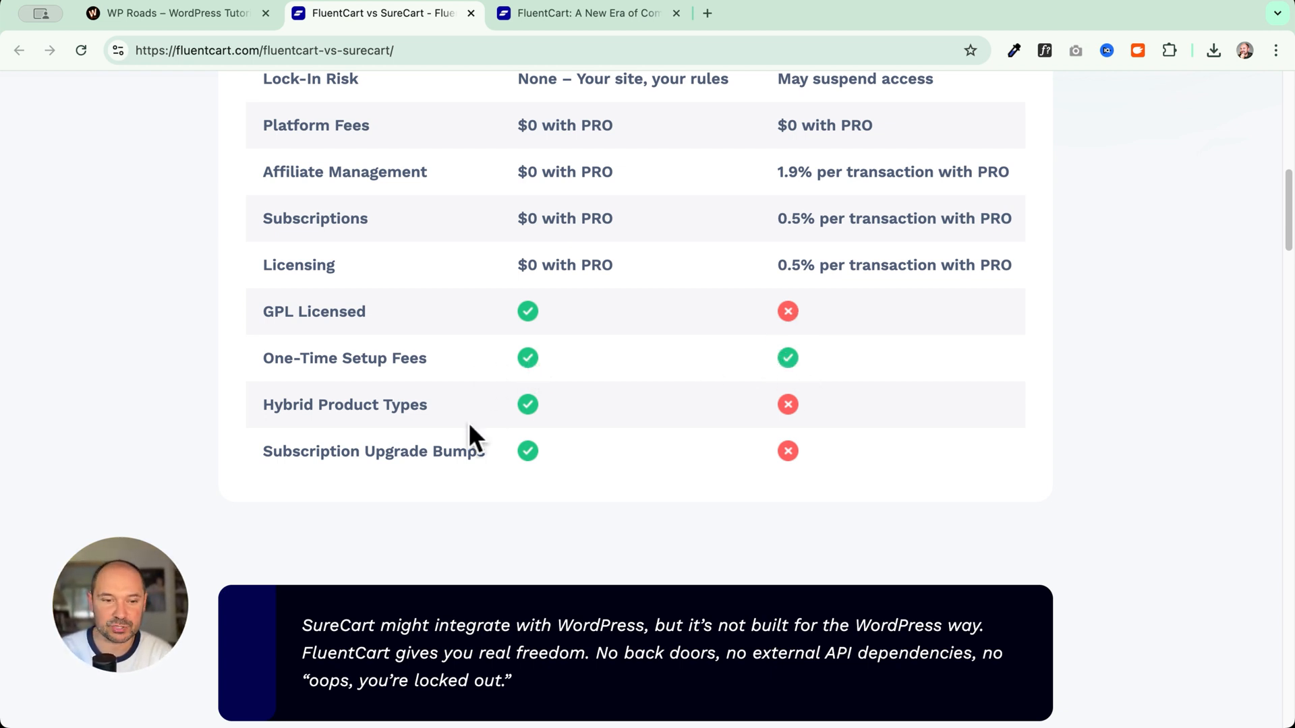
double_click(344, 404)
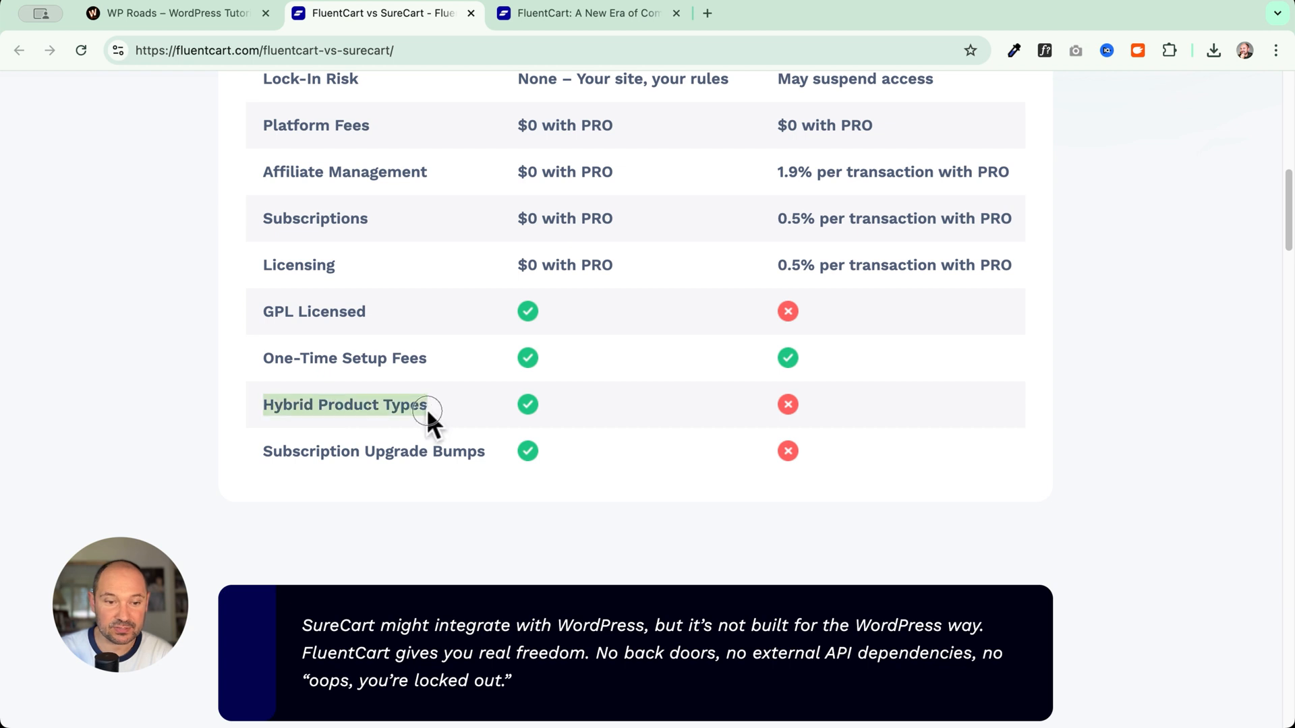
mouse_move(533, 454)
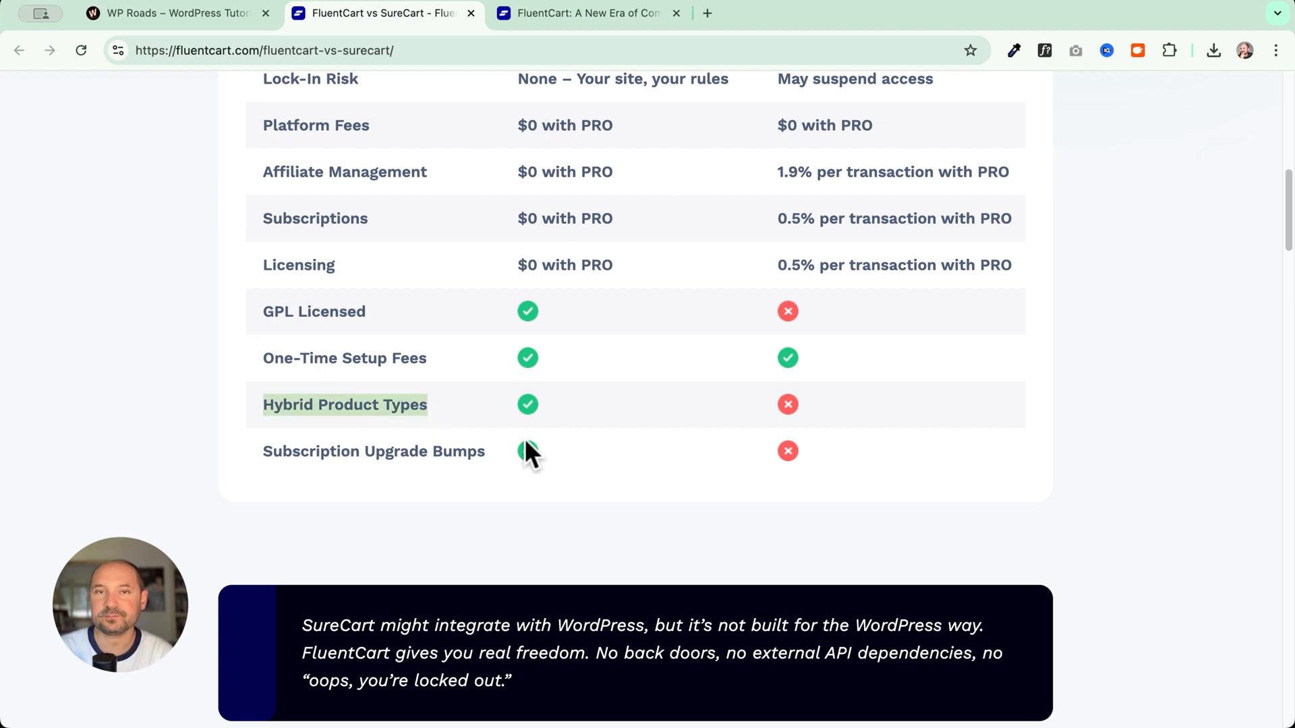
mouse_move(471, 413)
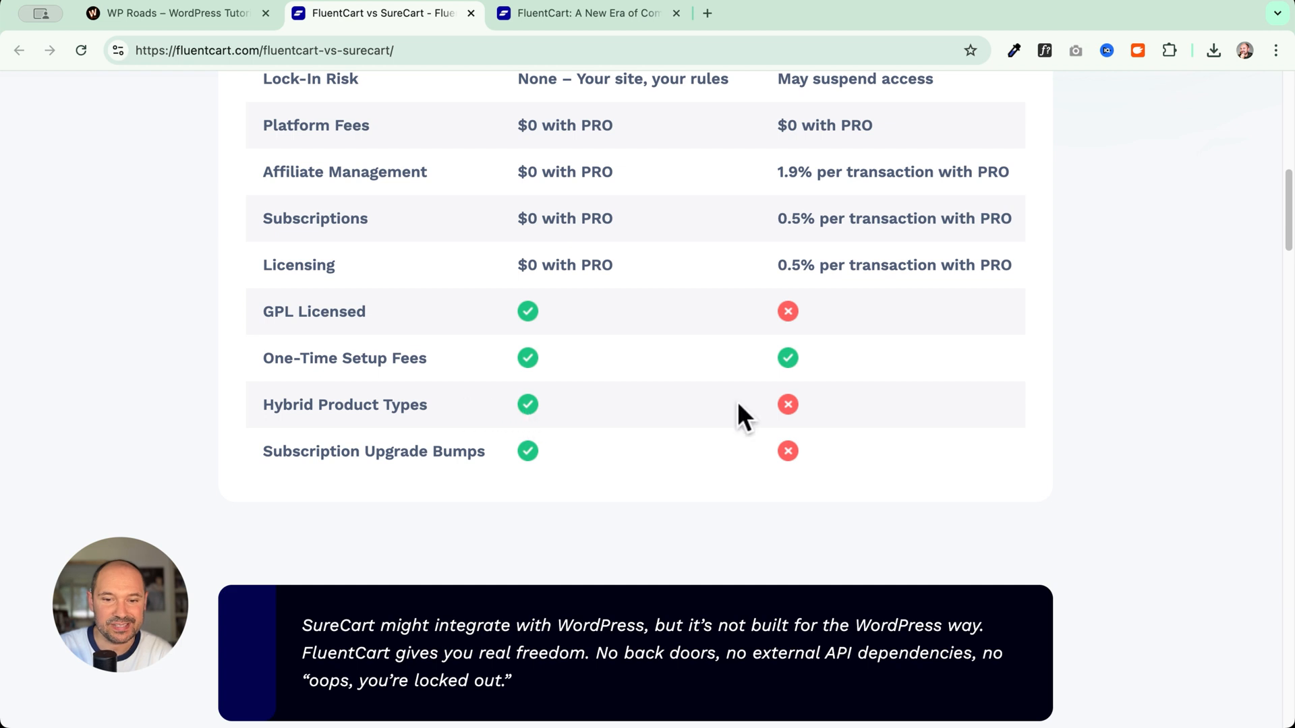
mouse_move(685, 421)
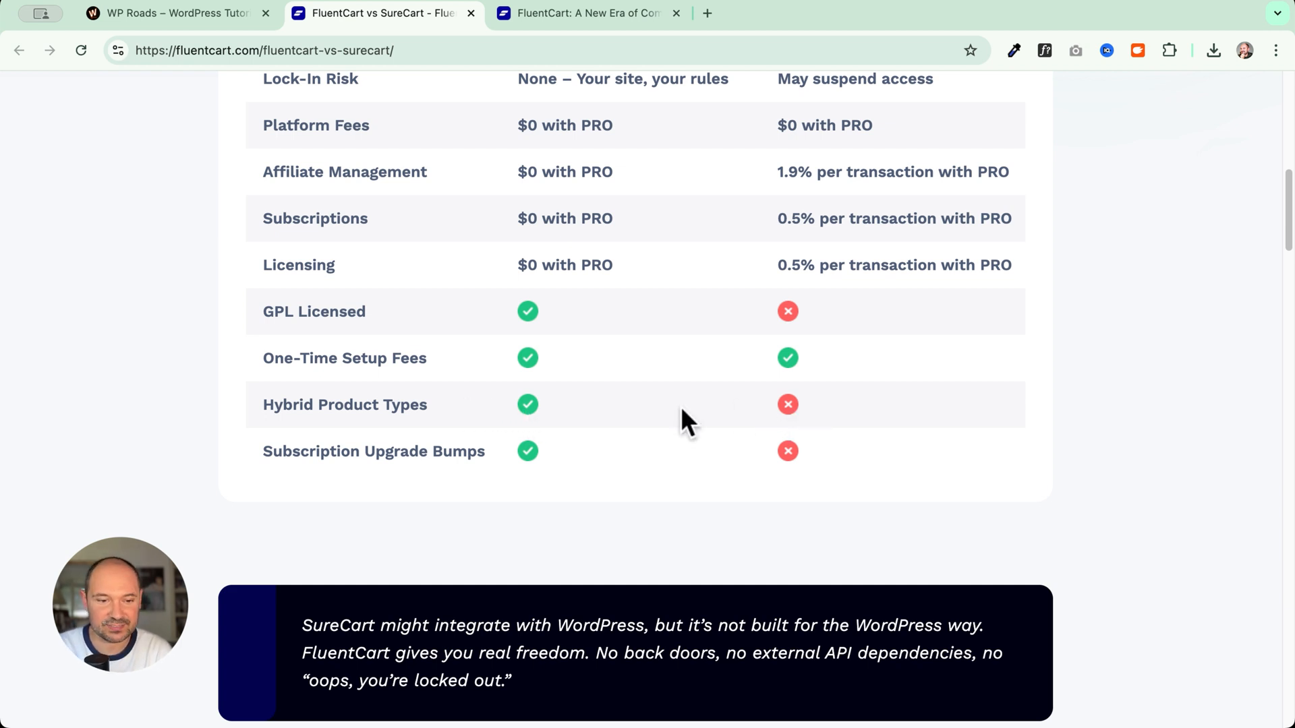
mouse_move(431, 477)
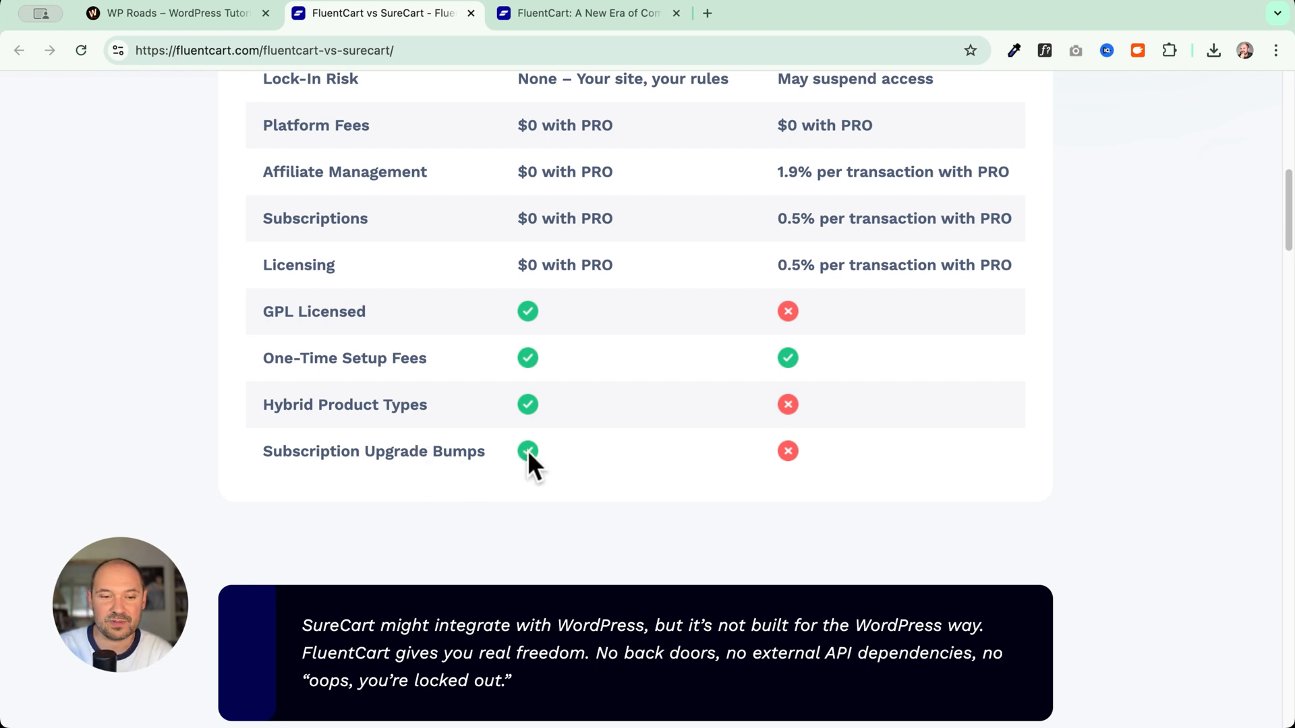
double_click(373, 451)
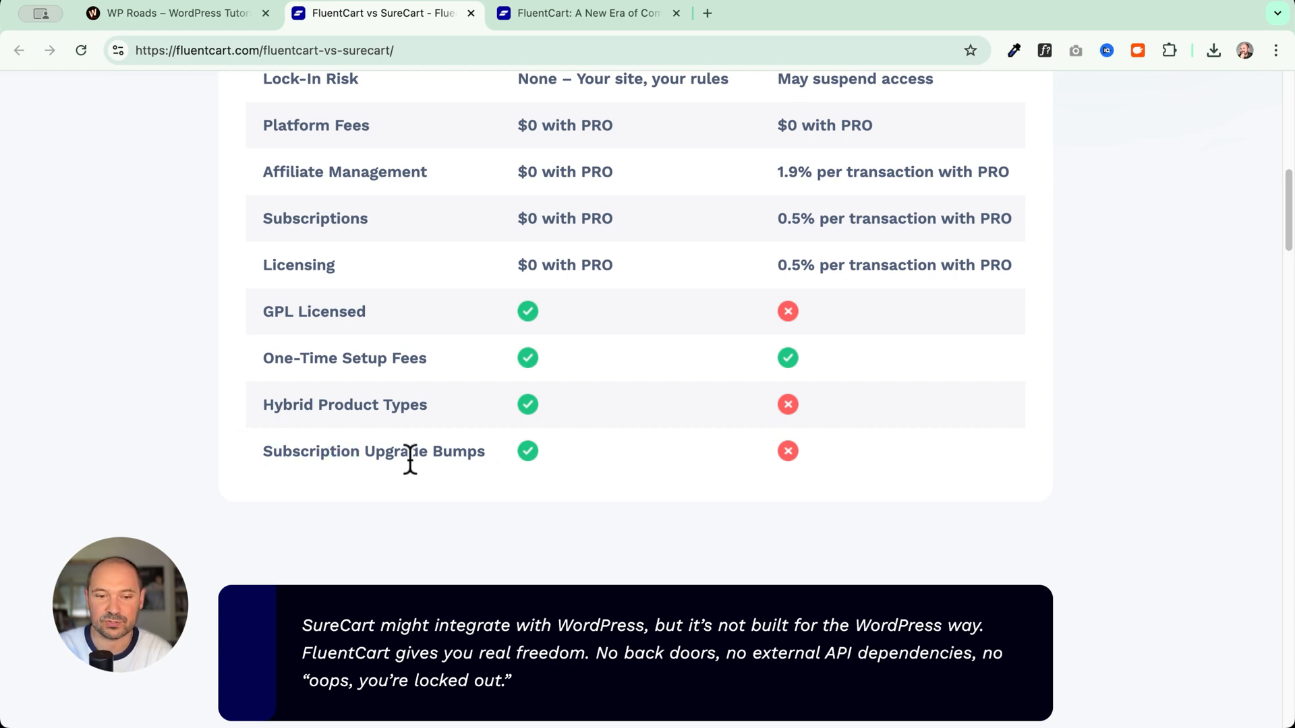
scroll(down, 3)
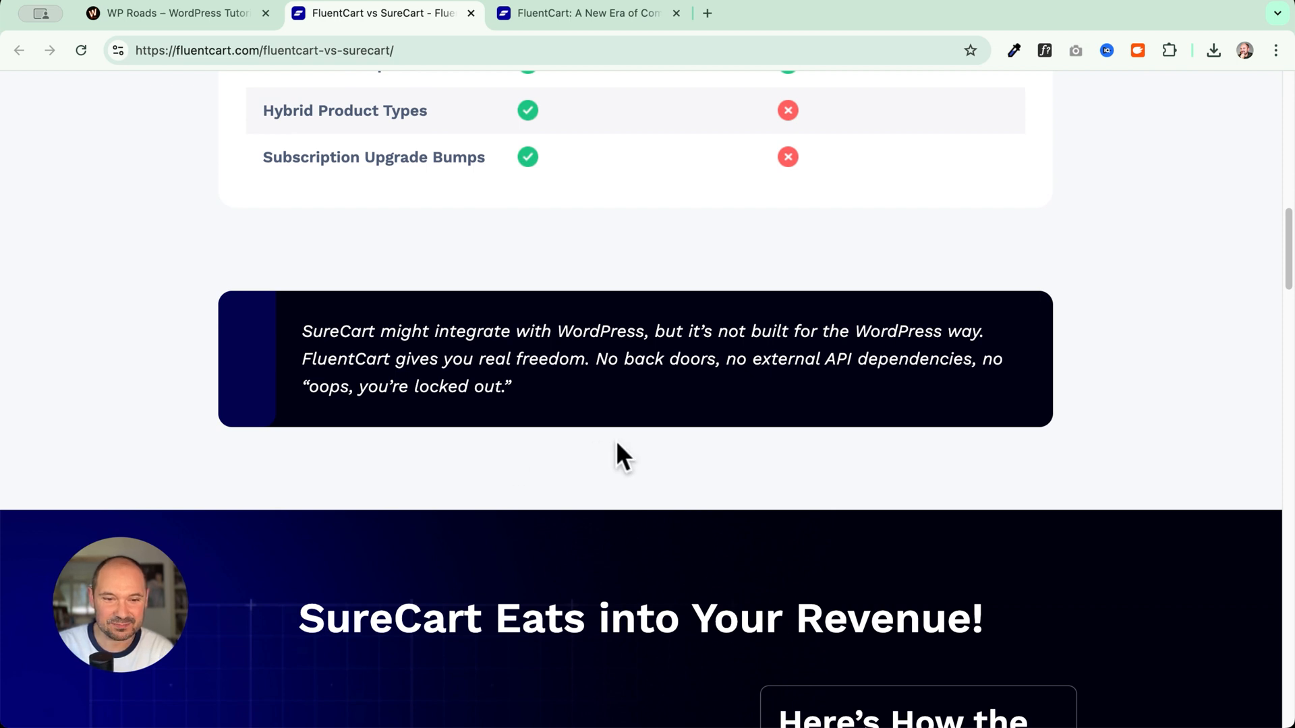
Step: Scroll past the quote block to the 'SureCart Eats into Your Revenue!' calculator at $10000 sales
scroll(down, 3)
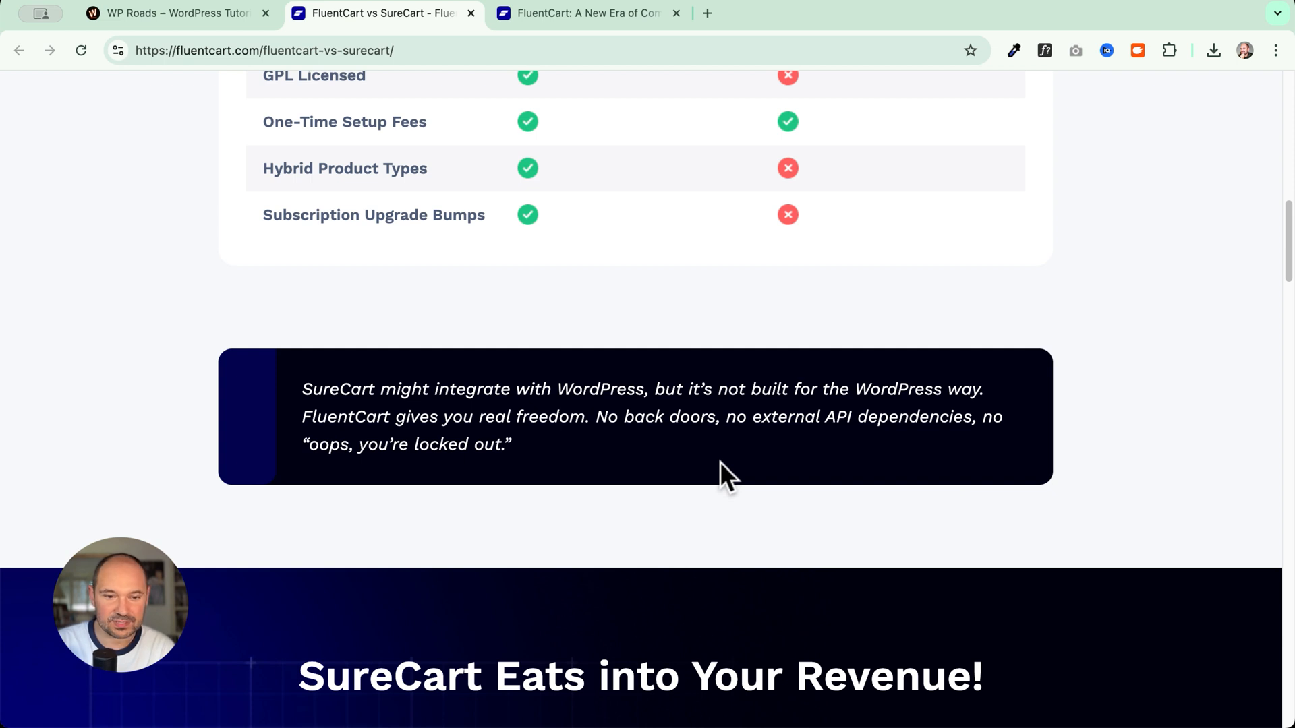
mouse_move(615, 475)
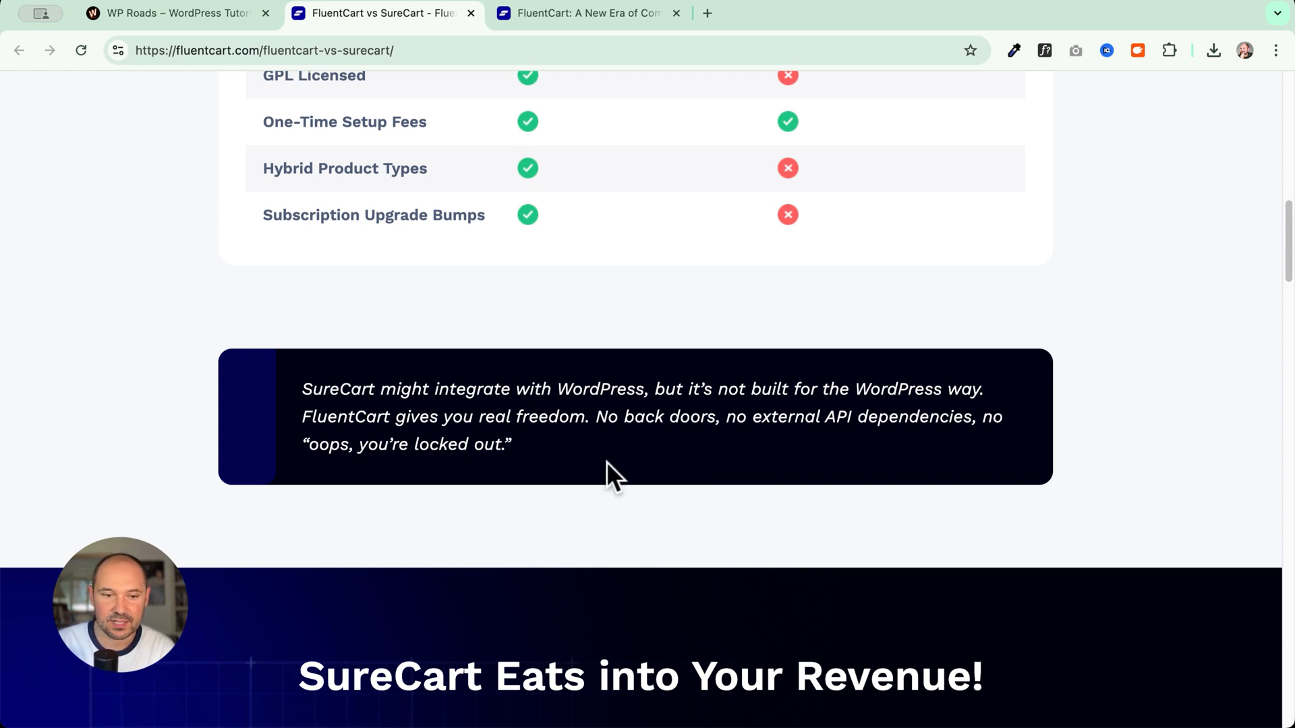
scroll(down, 3)
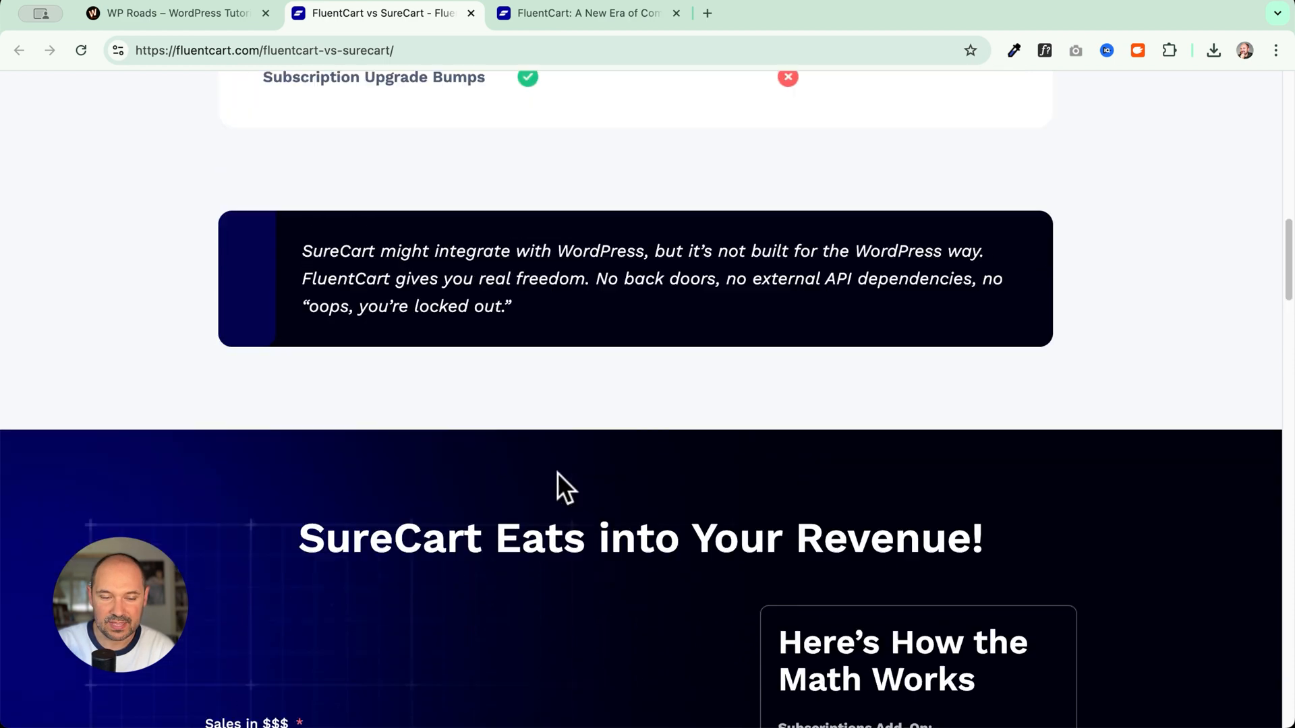
scroll(down, 3)
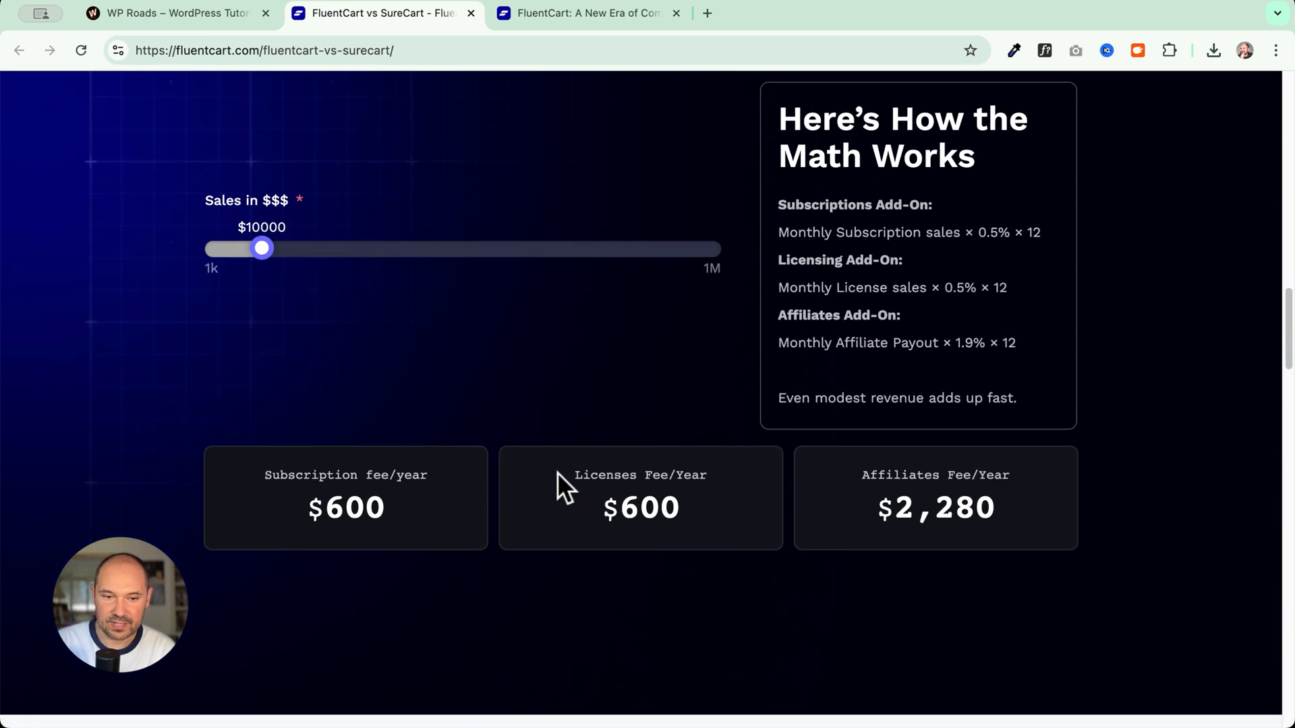
Step: Drag the 'Sales in $$$' slider from $10000 up to $48757
drag(261, 248, 328, 330)
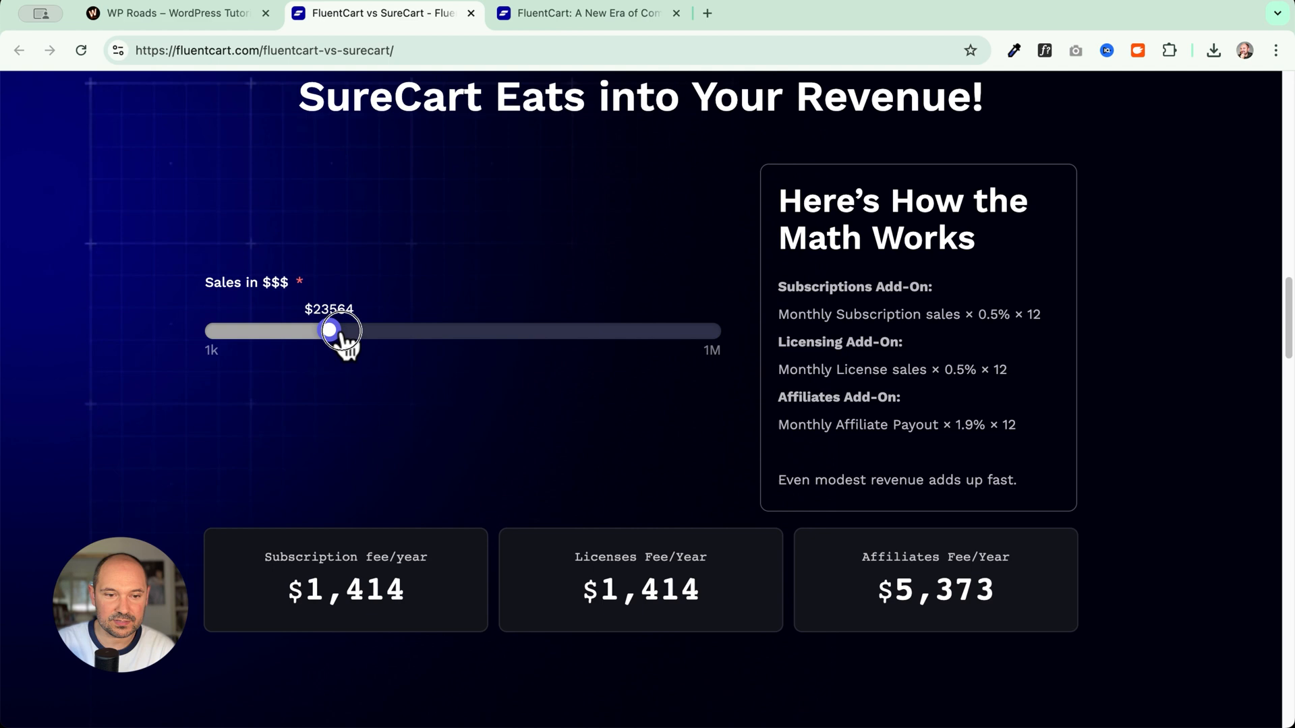
drag(330, 331, 425, 331)
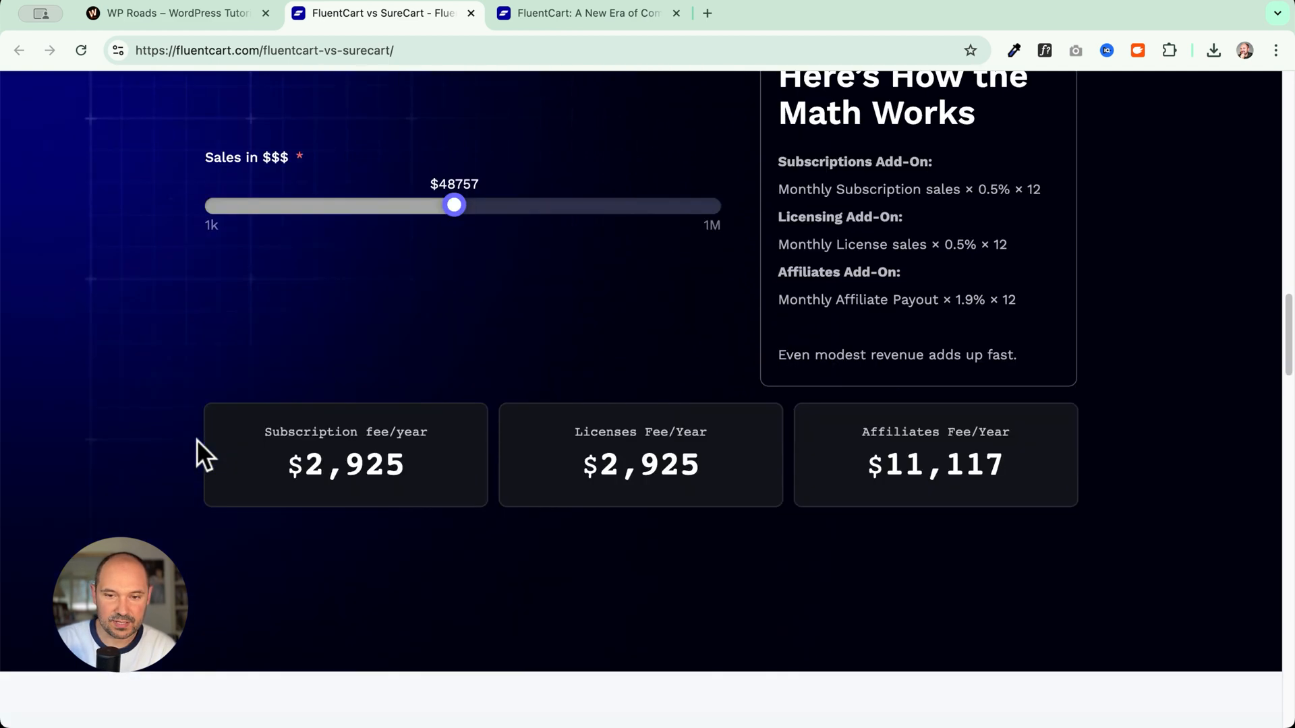
scroll(down, 3)
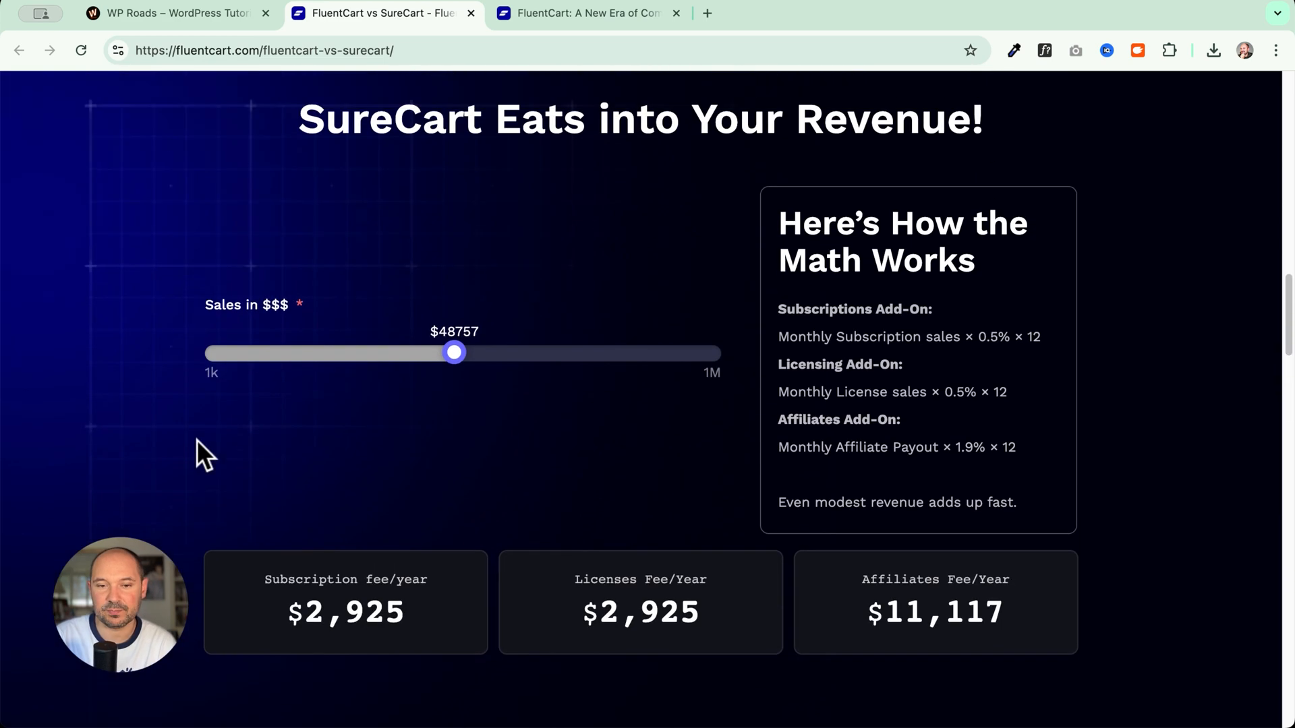
mouse_move(475, 452)
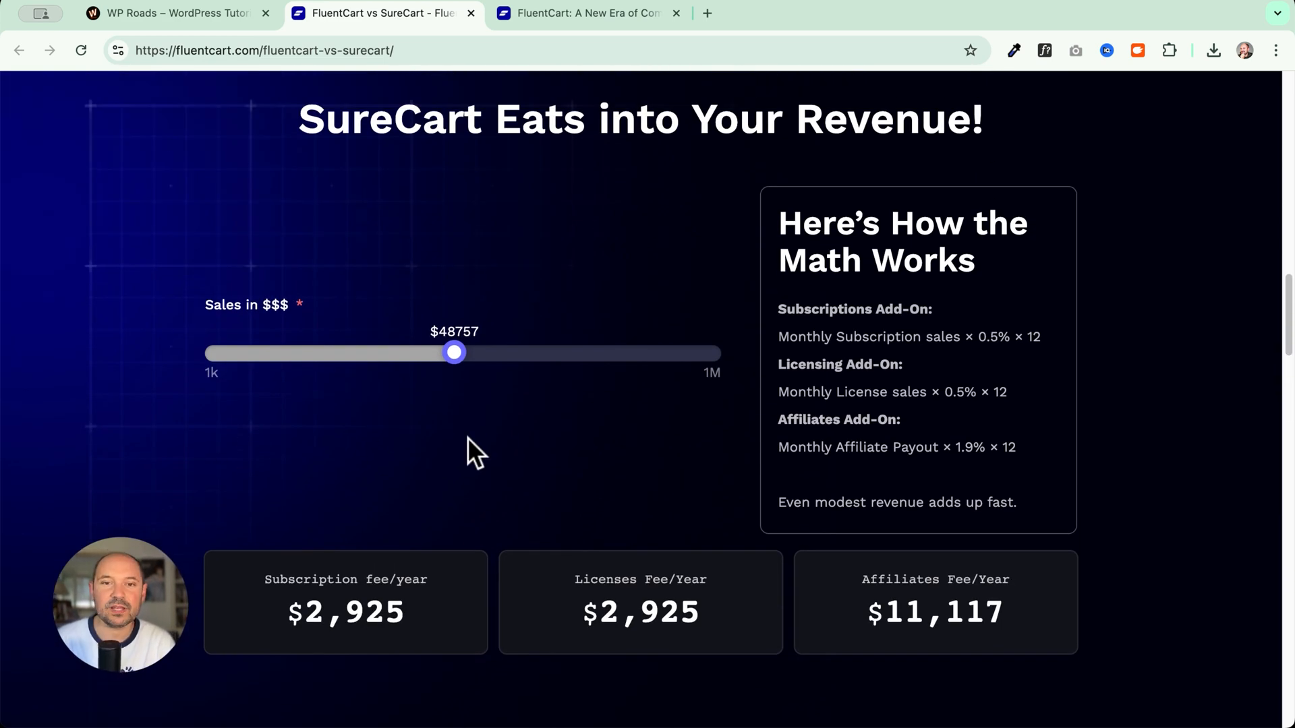